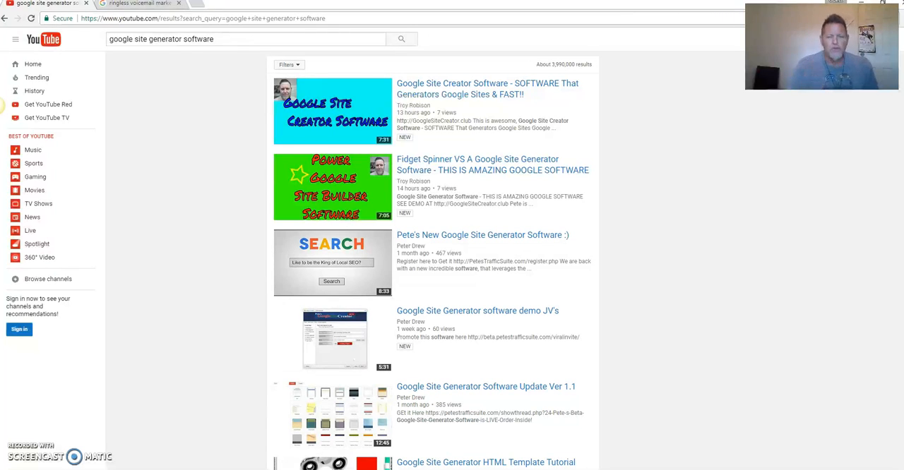
pyautogui.moveTo(120, 400)
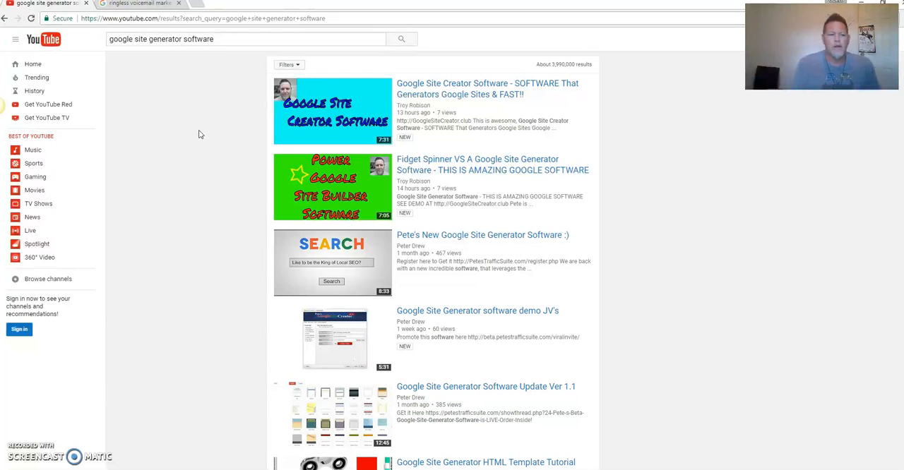
pyautogui.moveTo(218, 108)
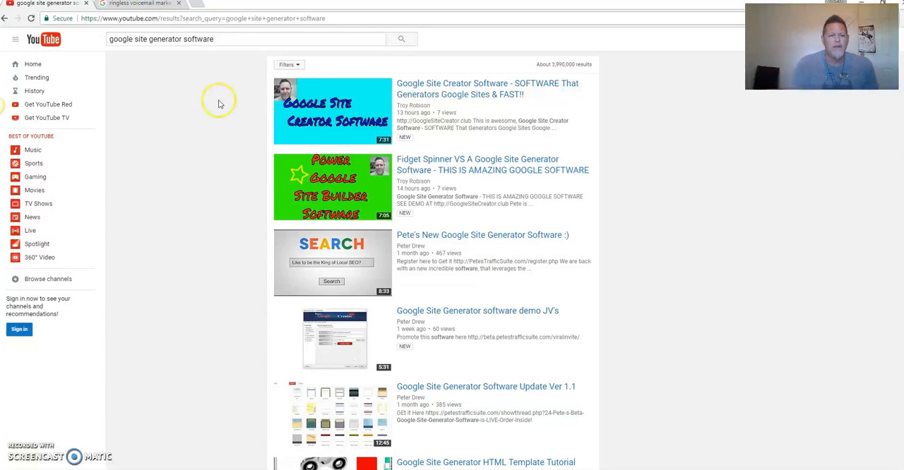
pyautogui.moveTo(229, 76)
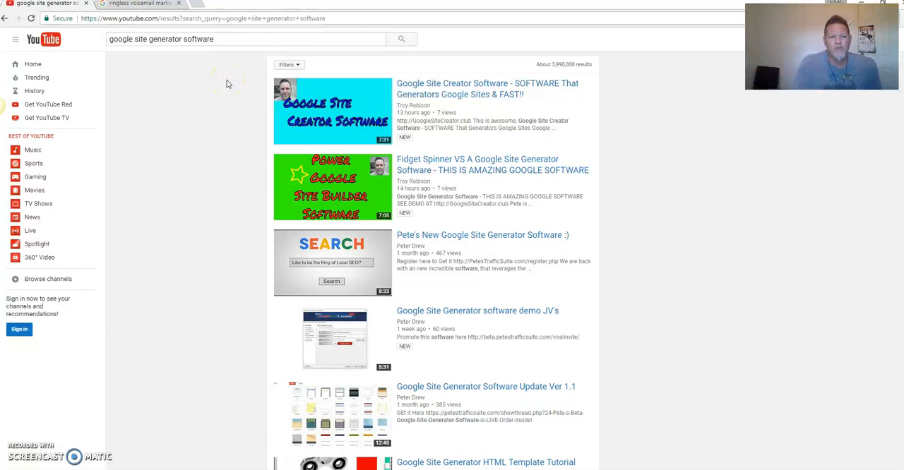
pyautogui.moveTo(223, 92)
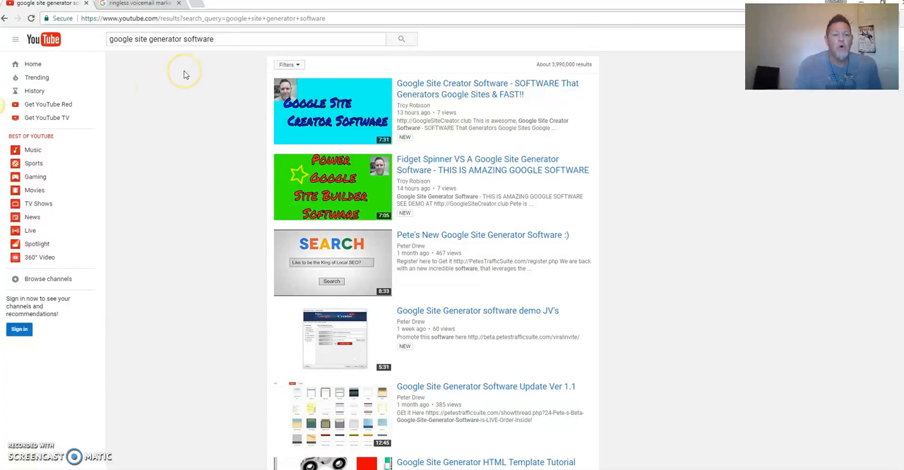
pyautogui.moveTo(194, 91)
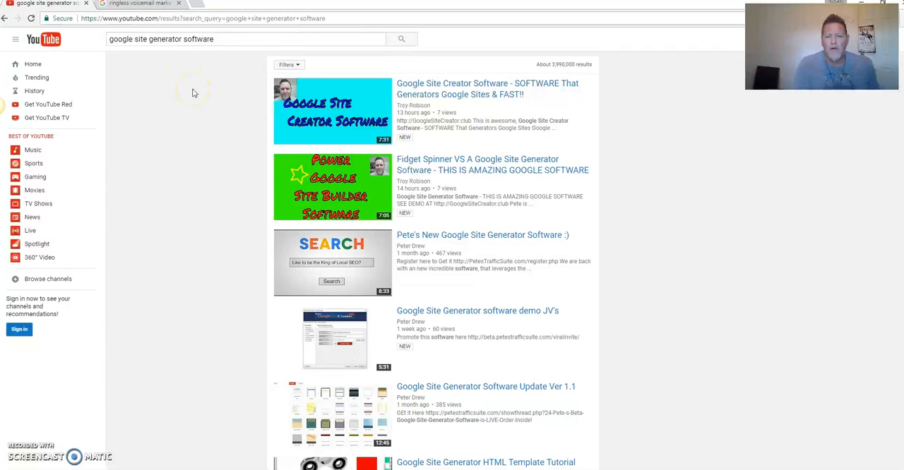
pyautogui.moveTo(208, 109)
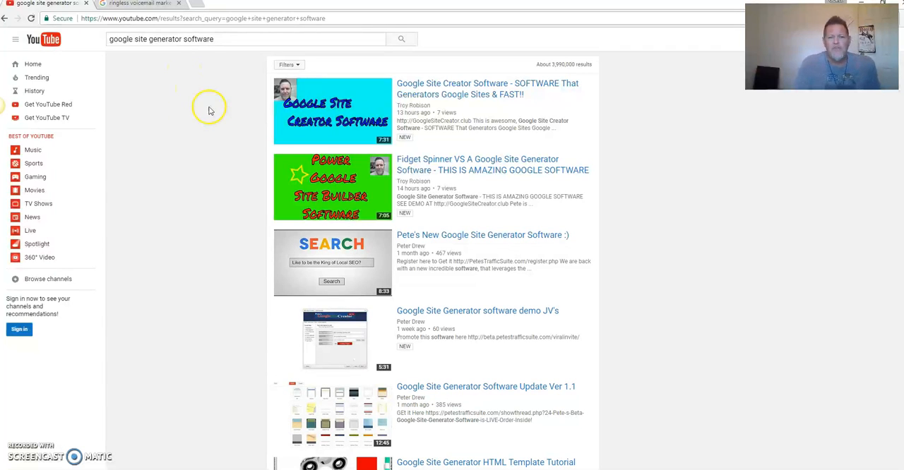
pyautogui.moveTo(267, 139)
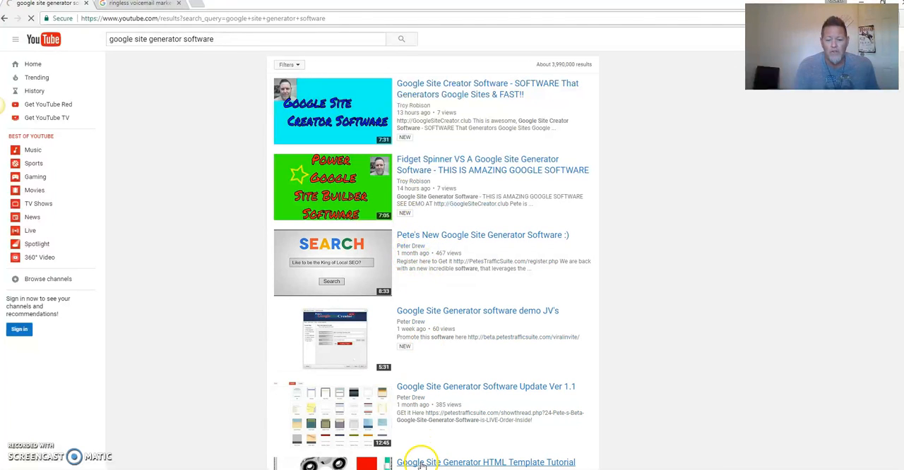
pyautogui.moveTo(410, 280)
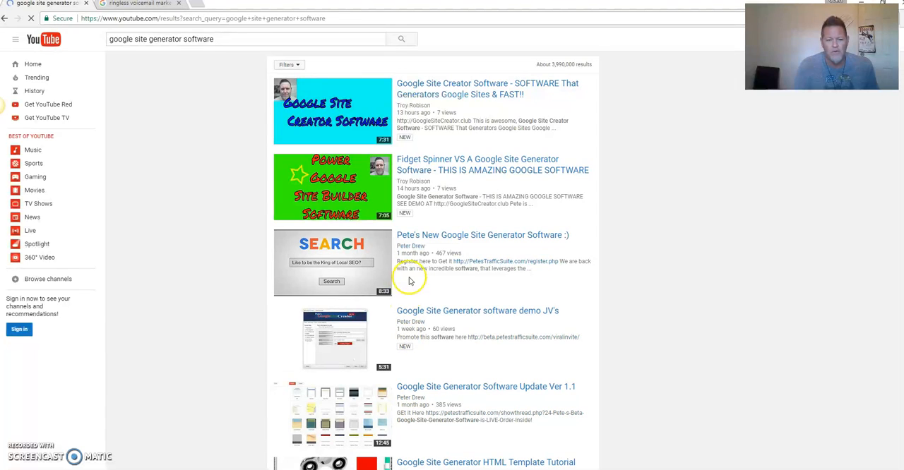
pyautogui.moveTo(415, 226)
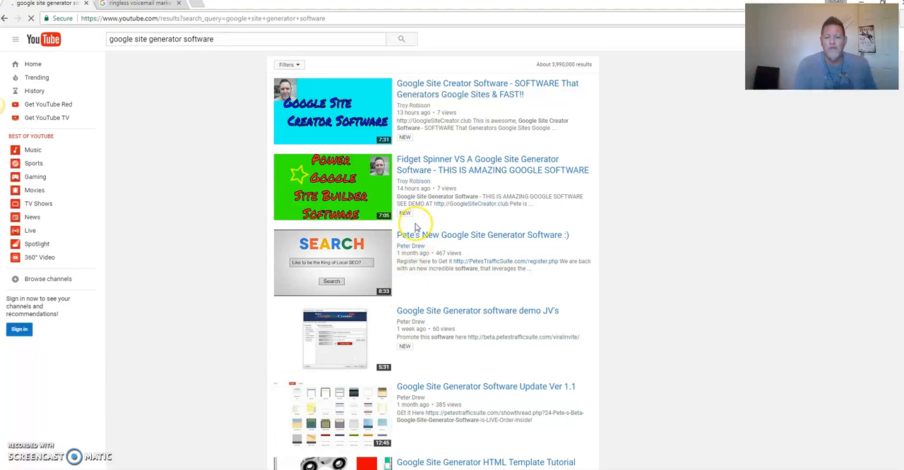
pyautogui.moveTo(447, 204)
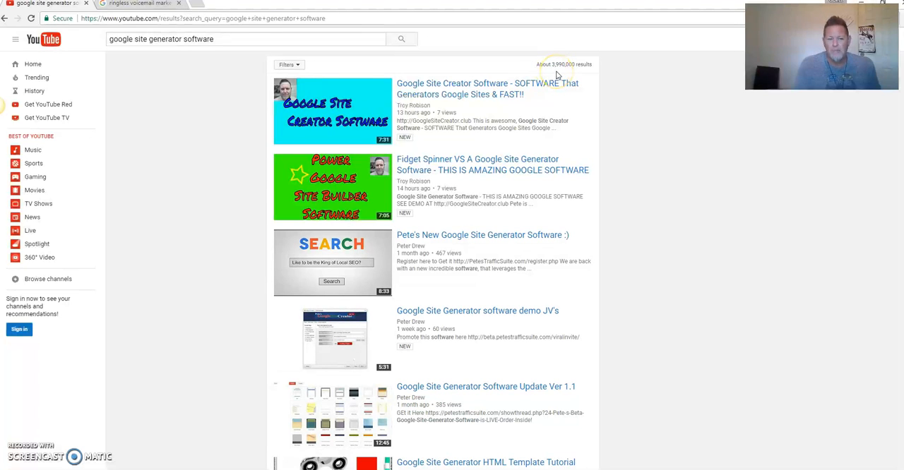
# Scroll the Creator Studio upload list to the Google Site Creator Software video.
pyautogui.scroll(-3)
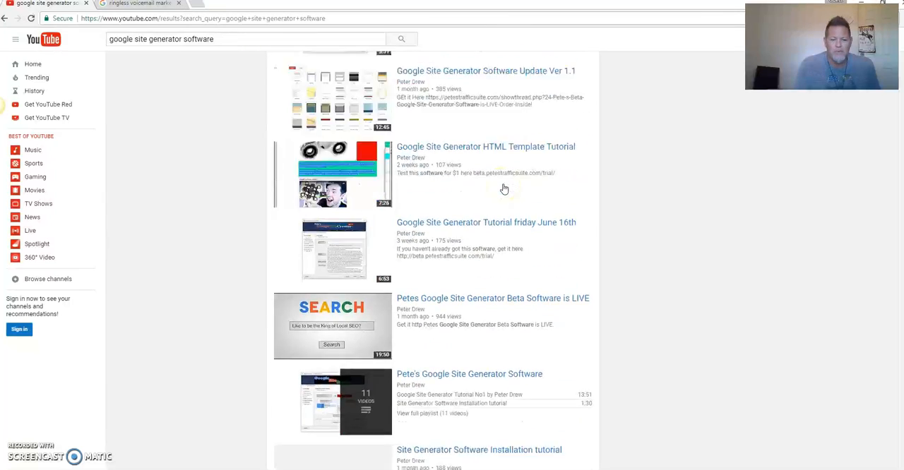
pyautogui.scroll(-3)
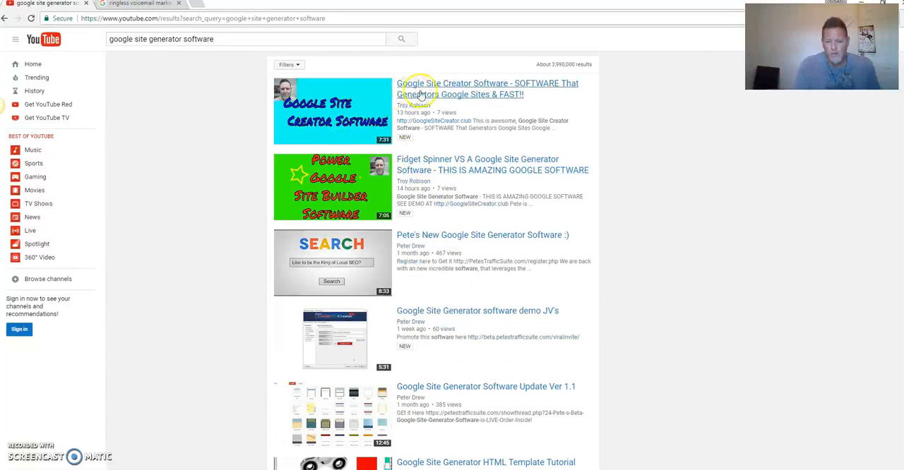
pyautogui.moveTo(480, 94)
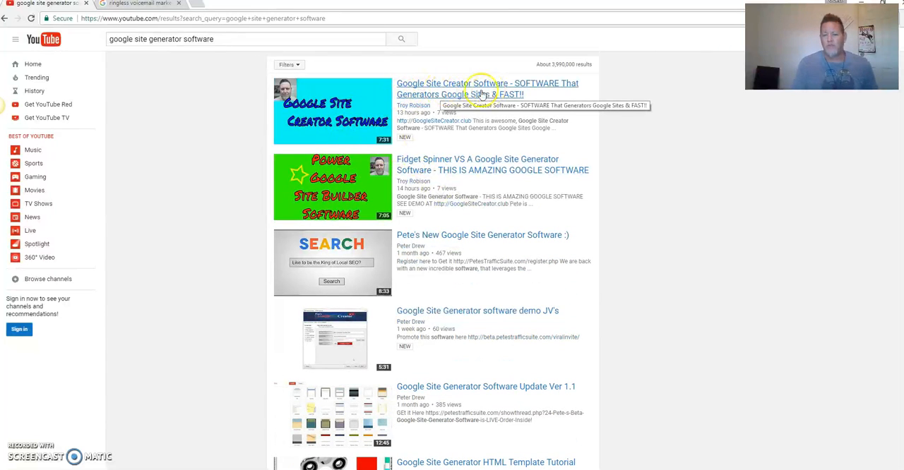
pyautogui.moveTo(346, 113)
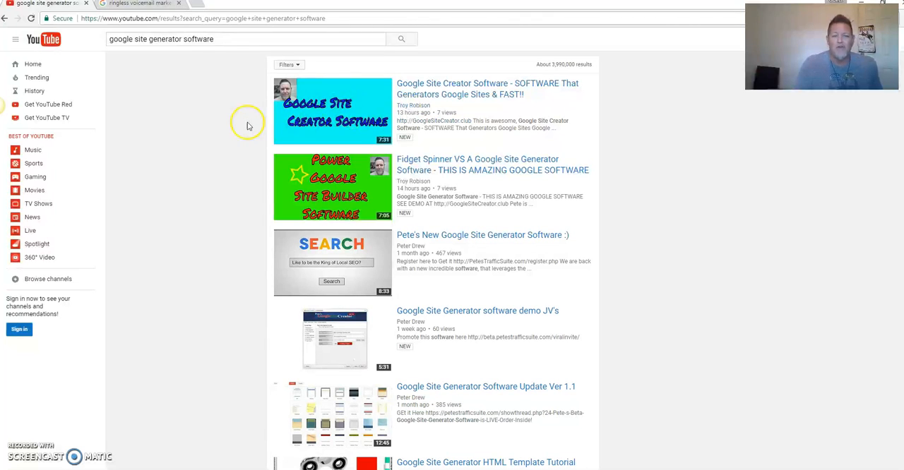
pyautogui.moveTo(332, 119)
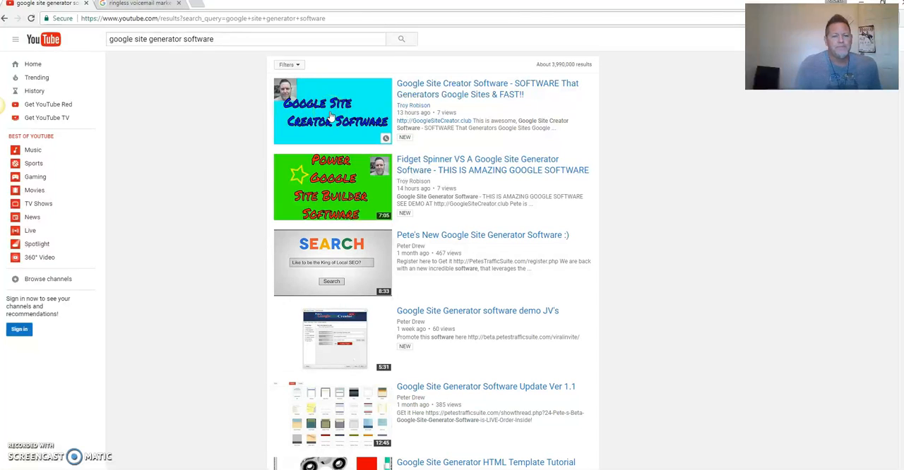
pyautogui.moveTo(611, 101)
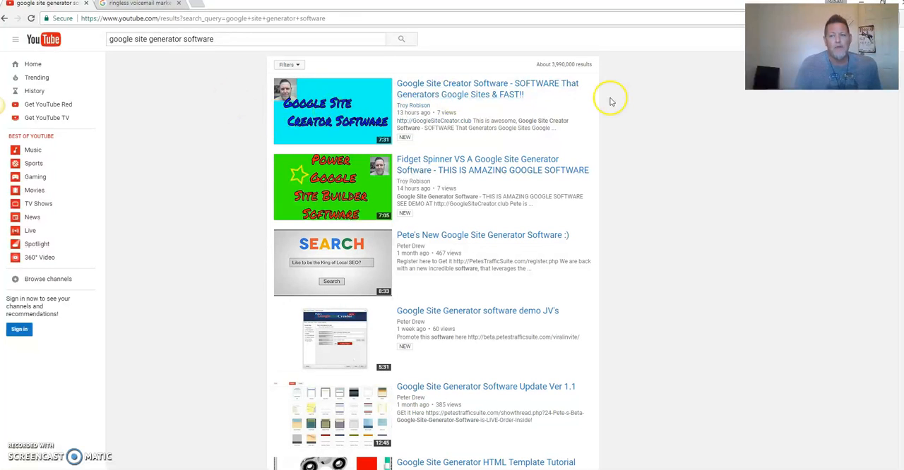
pyautogui.moveTo(168, 77)
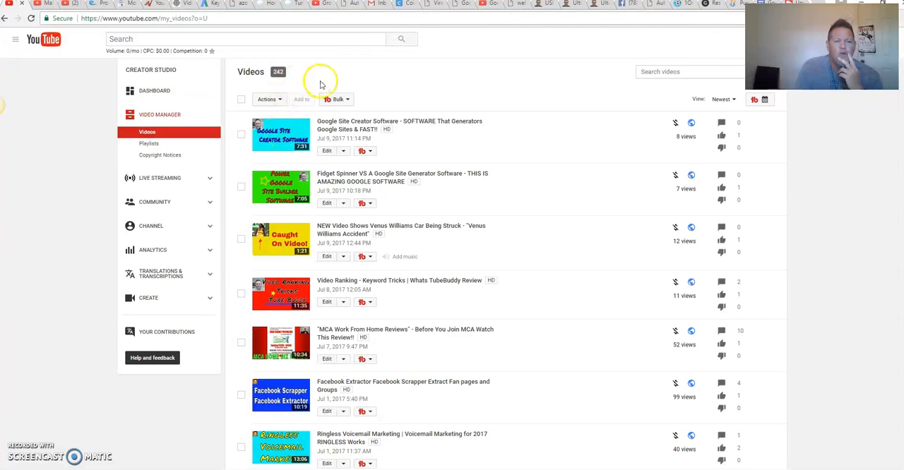
pyautogui.moveTo(326, 104)
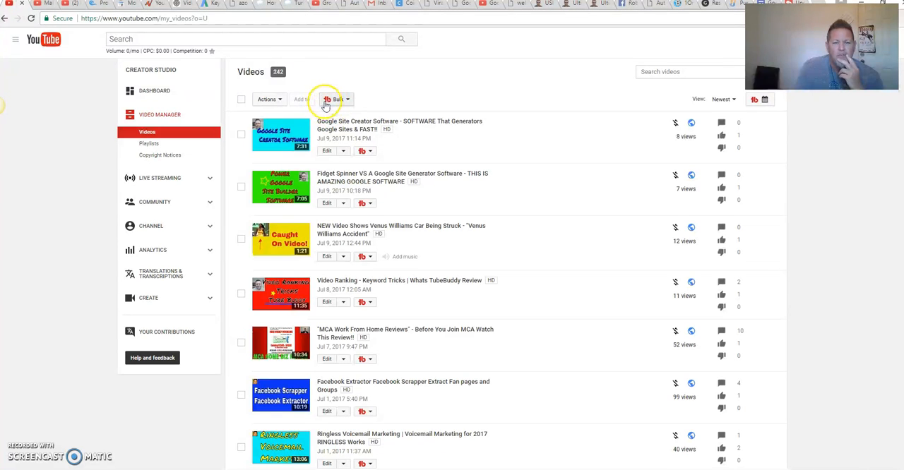
pyautogui.moveTo(343, 409)
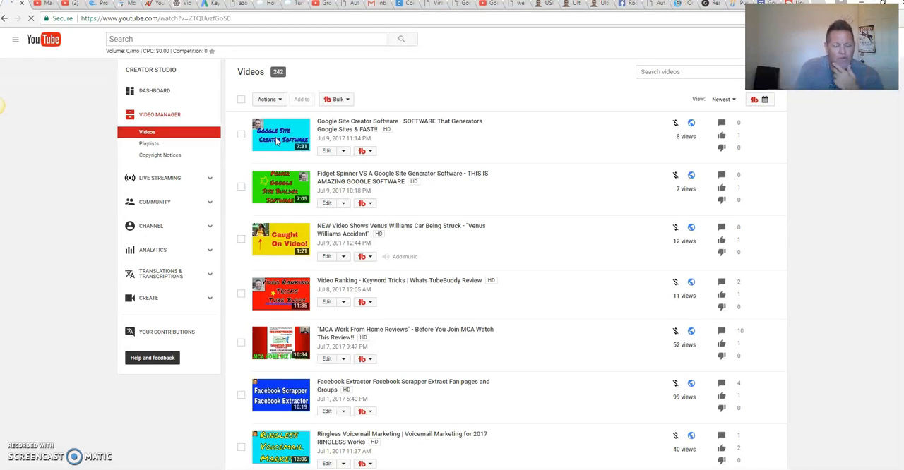
# Open the Google Site Creator Software video and pause it at 0:02.
pyautogui.click(281, 135)
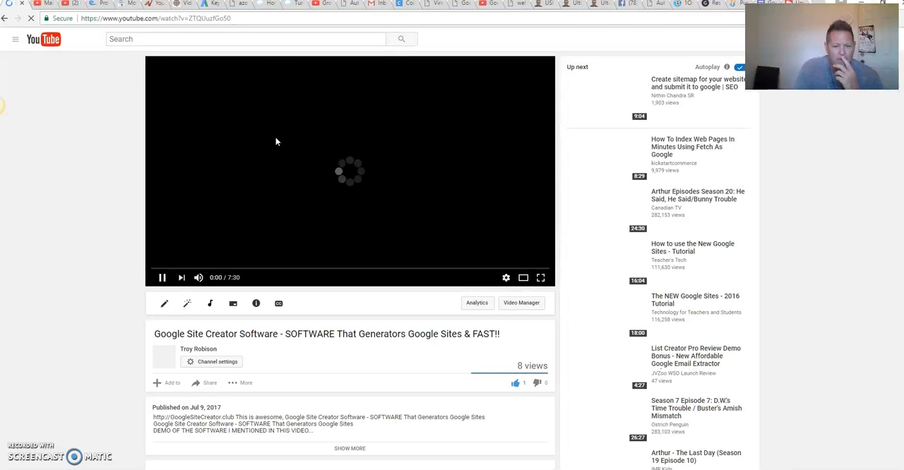
pyautogui.click(489, 278)
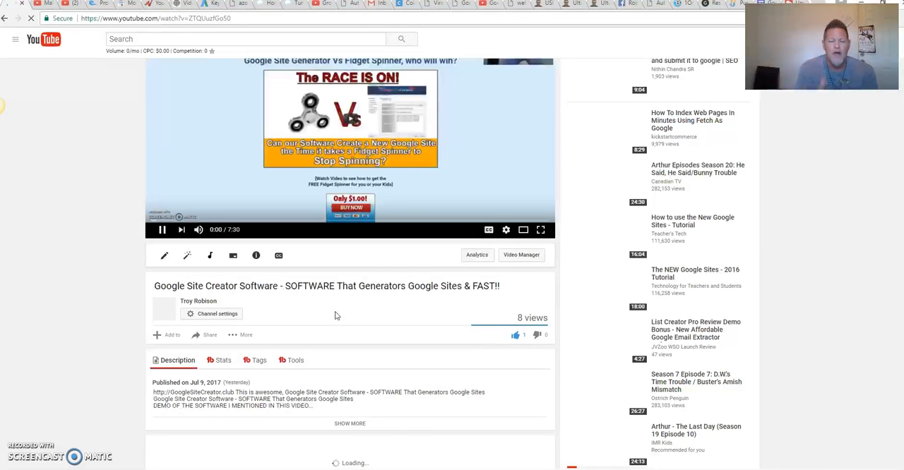
pyautogui.click(162, 229)
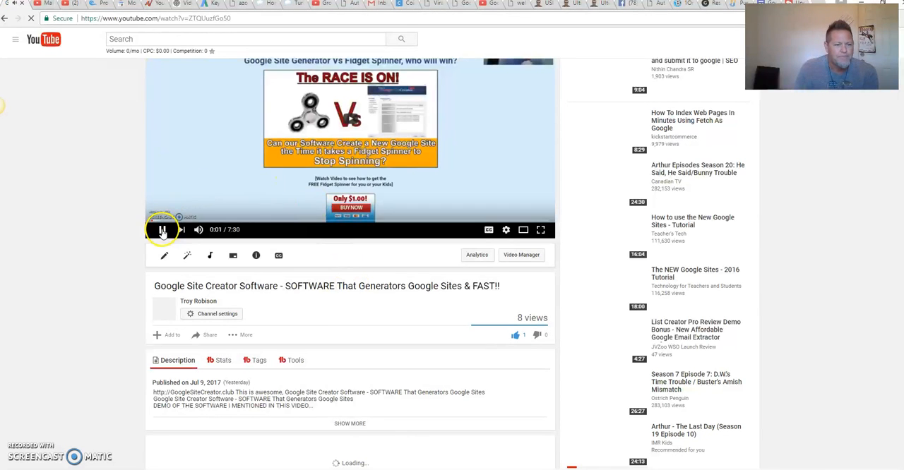
pyautogui.click(161, 228)
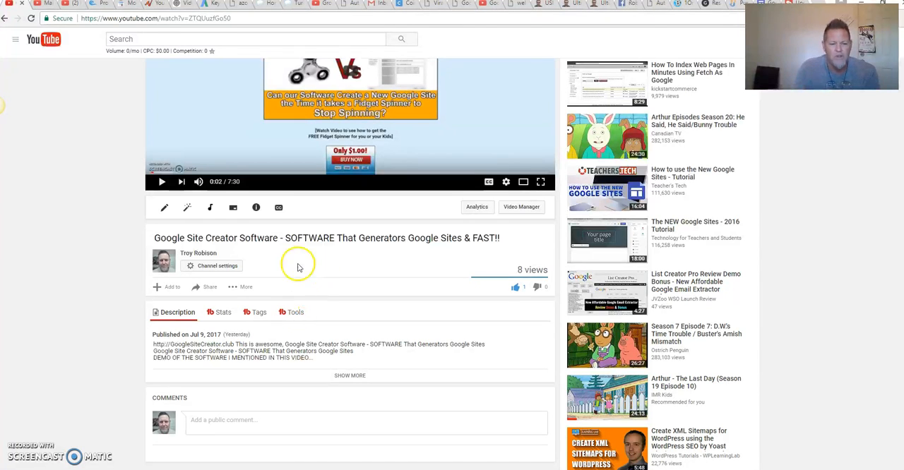
pyautogui.click(258, 312)
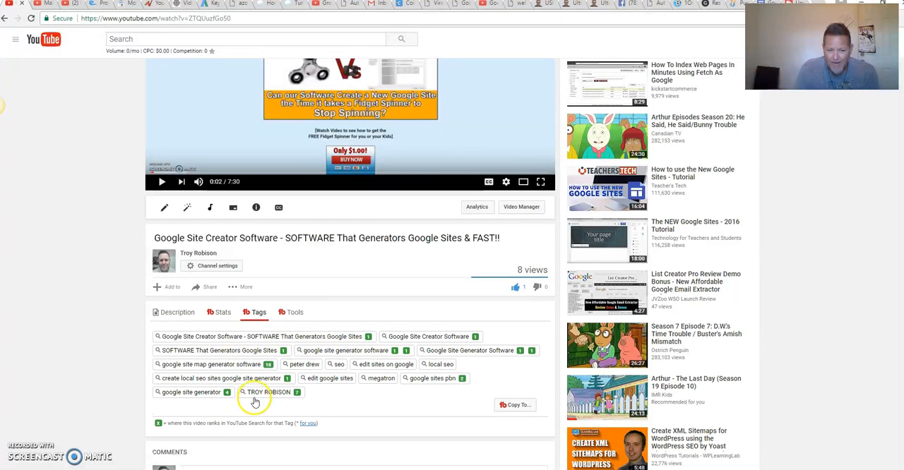
pyautogui.moveTo(356, 400)
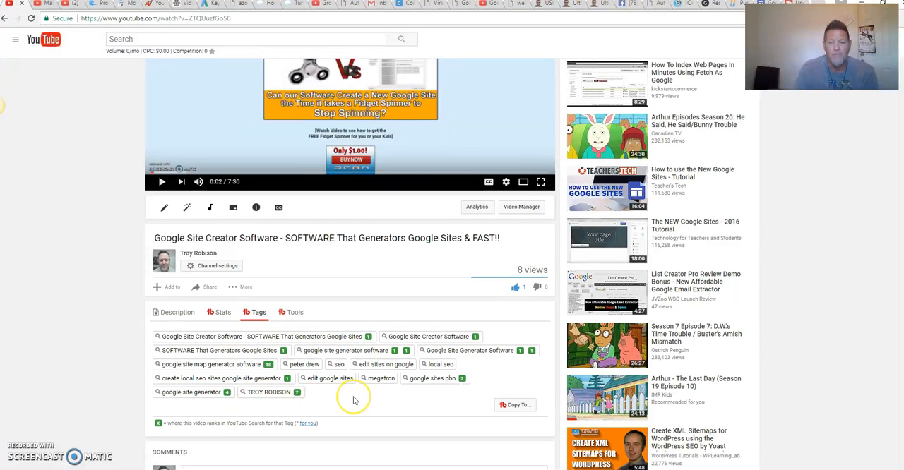
pyautogui.moveTo(330, 414)
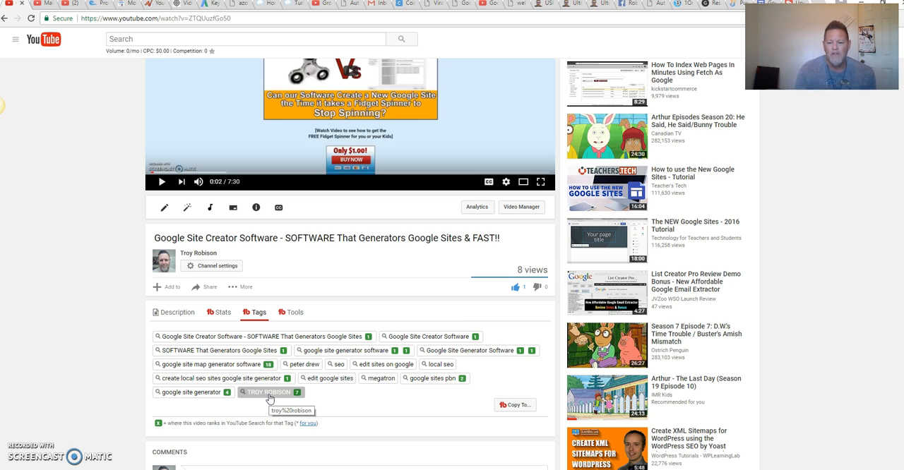
pyautogui.moveTo(335, 396)
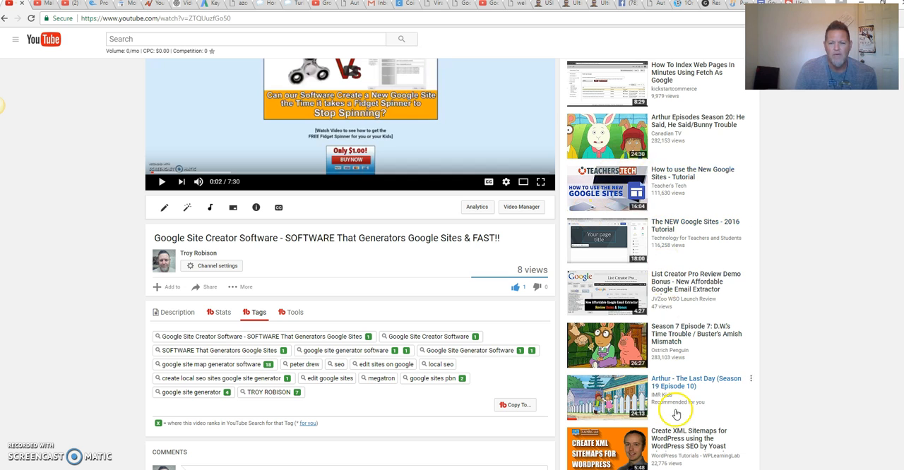
pyautogui.moveTo(650, 216)
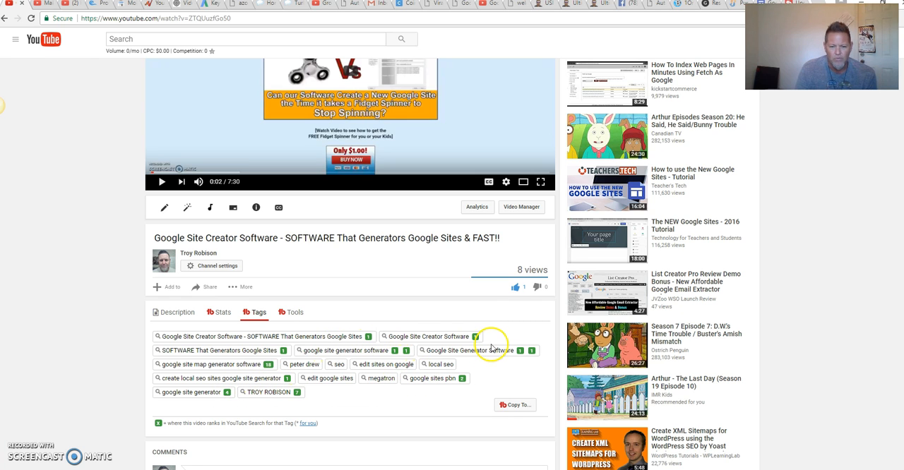
pyautogui.moveTo(332, 255)
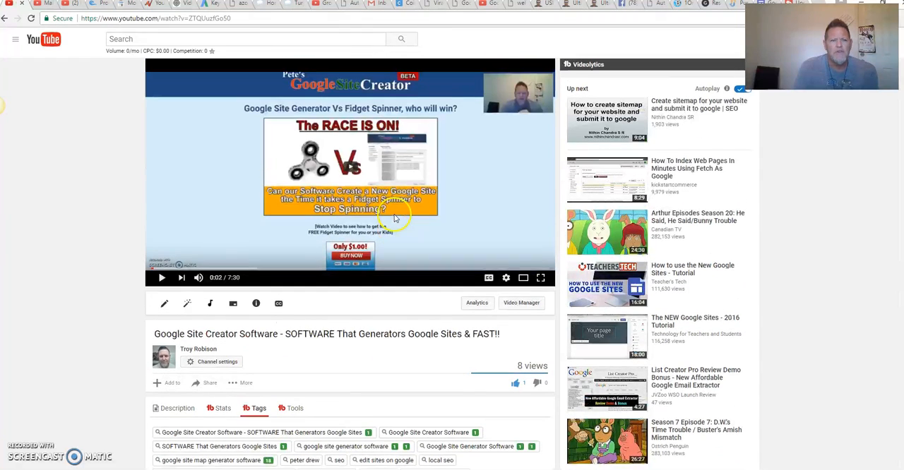
pyautogui.moveTo(491, 6)
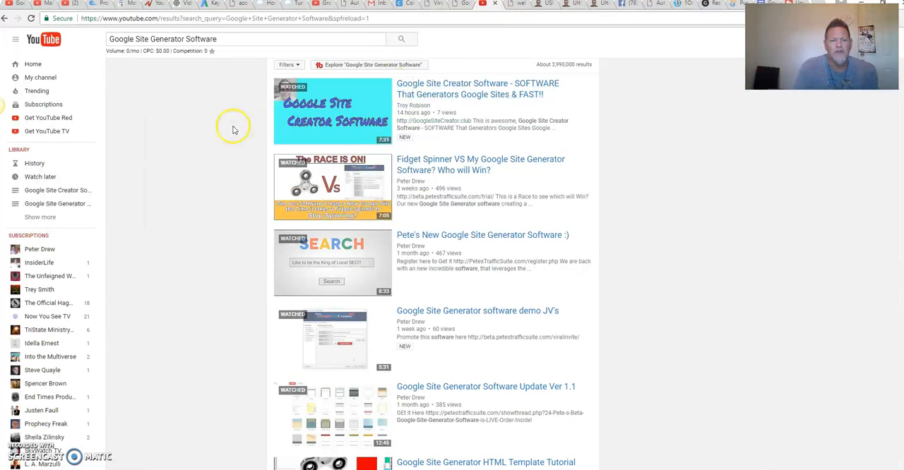
pyautogui.moveTo(150, 106)
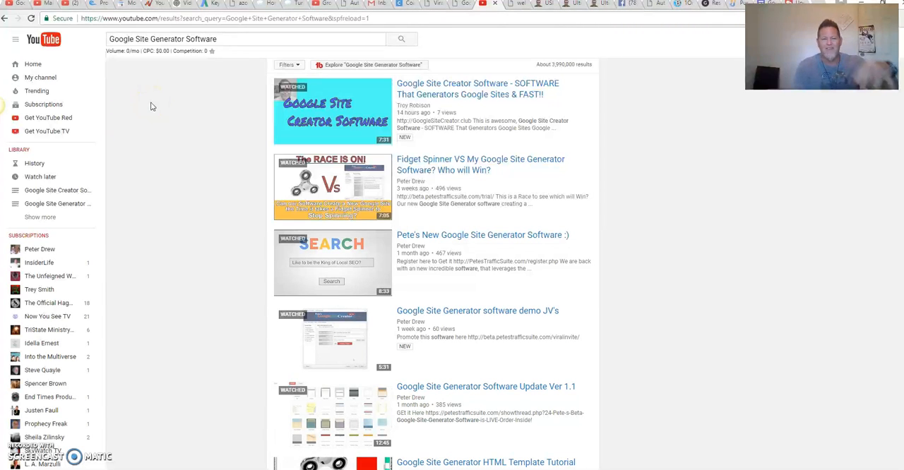
pyautogui.moveTo(179, 94)
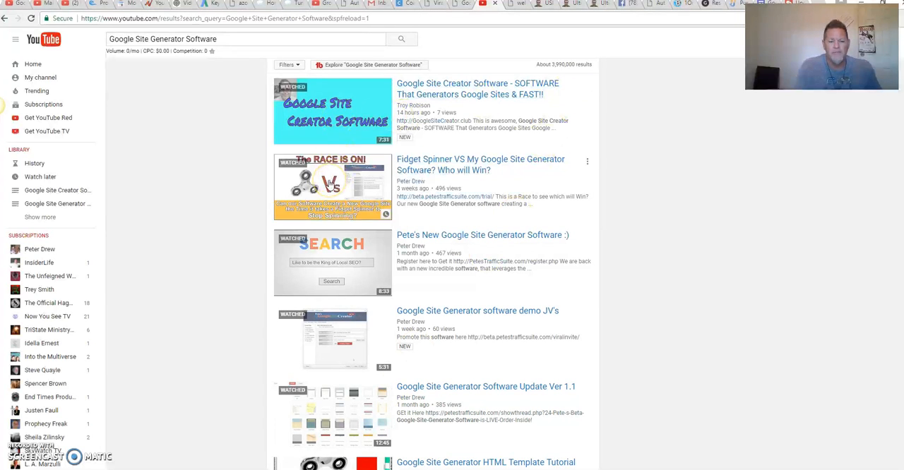
# Open 'Fidget Spinner VS My Google Site Generator Software?', pause at 0:03, and show its TubeBuddy tags.
pyautogui.click(332, 187)
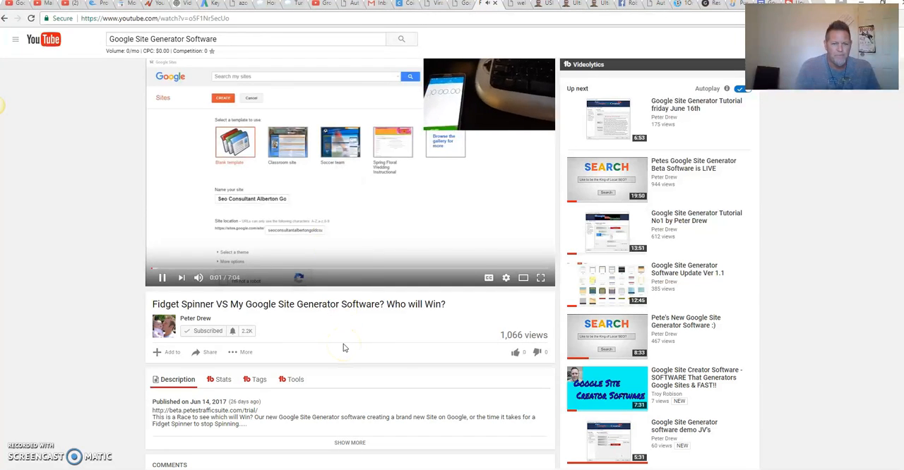
pyautogui.click(161, 277)
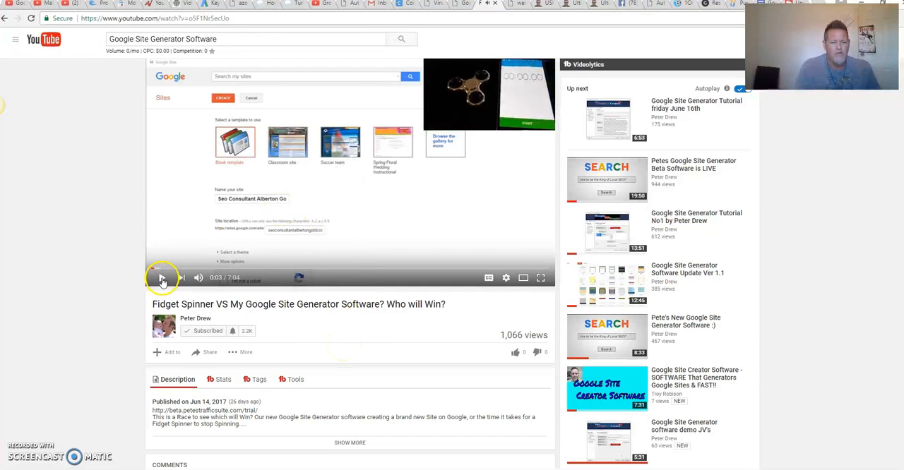
pyautogui.click(162, 277)
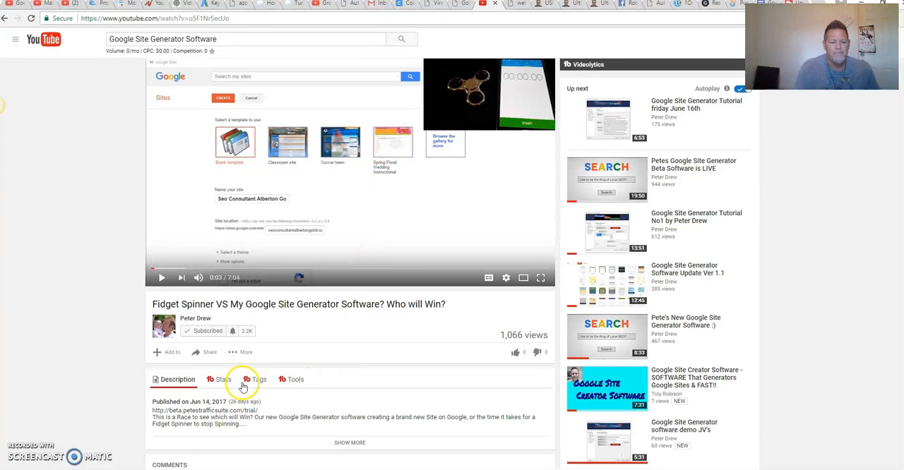
pyautogui.click(259, 379)
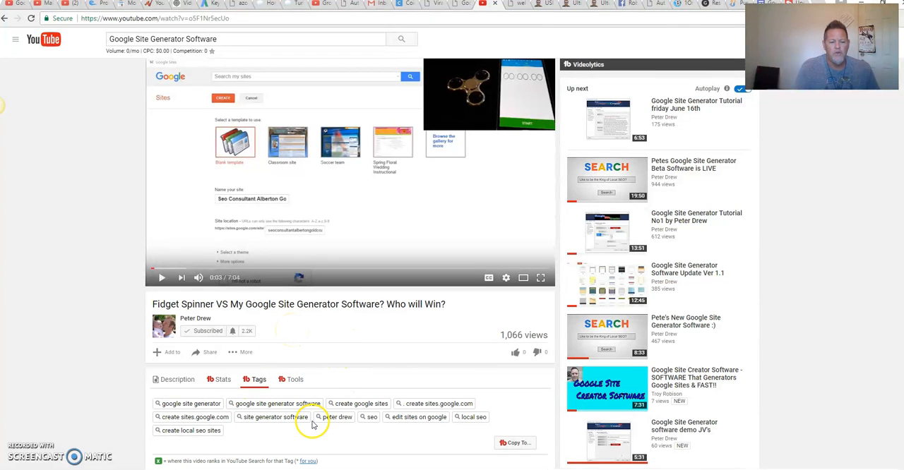
pyautogui.moveTo(235, 450)
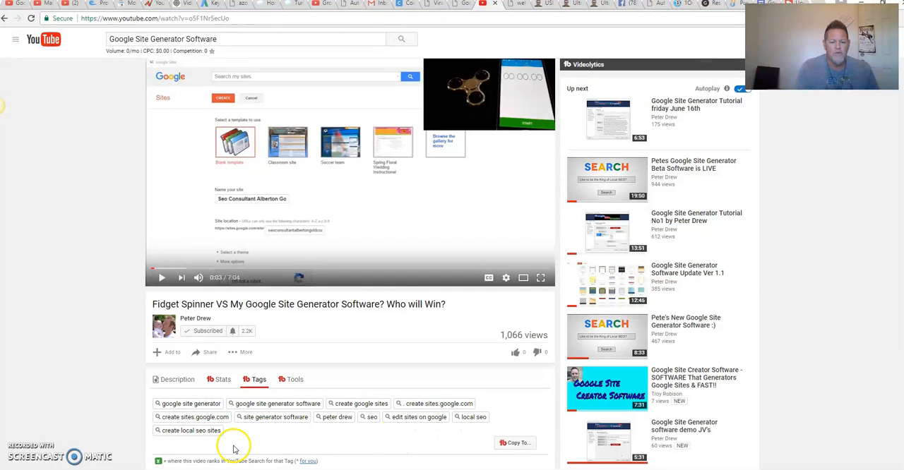
pyautogui.moveTo(296, 350)
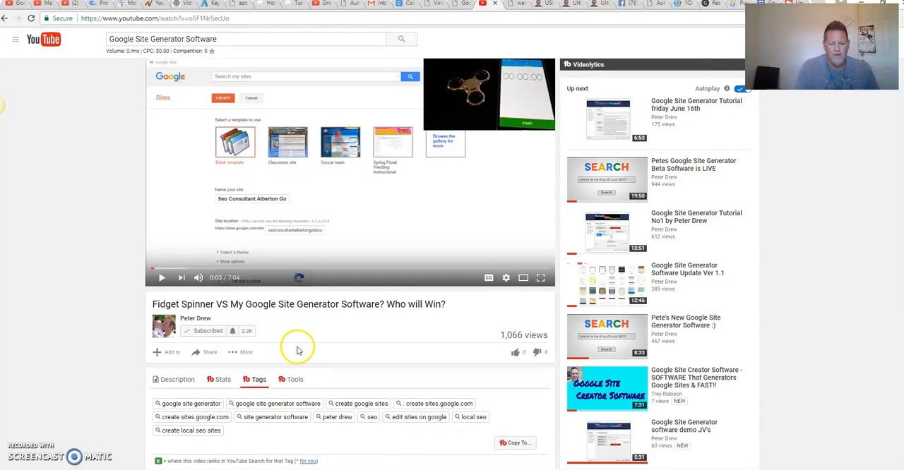
pyautogui.moveTo(316, 341)
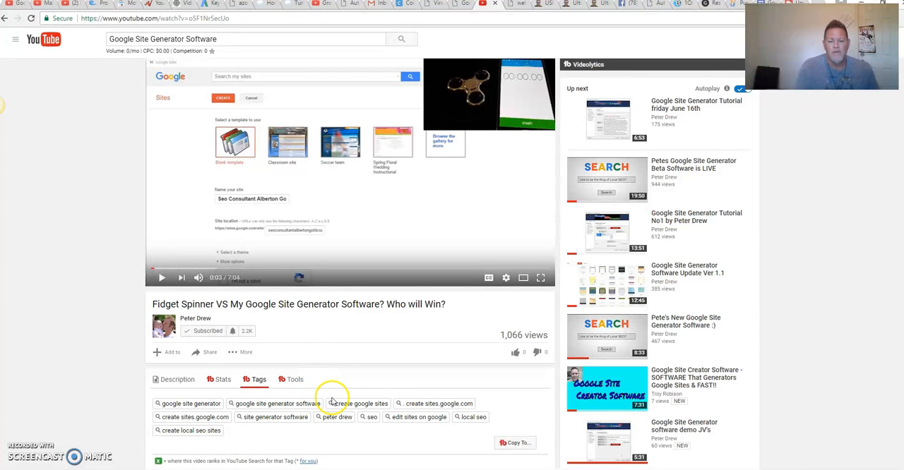
pyautogui.moveTo(443, 354)
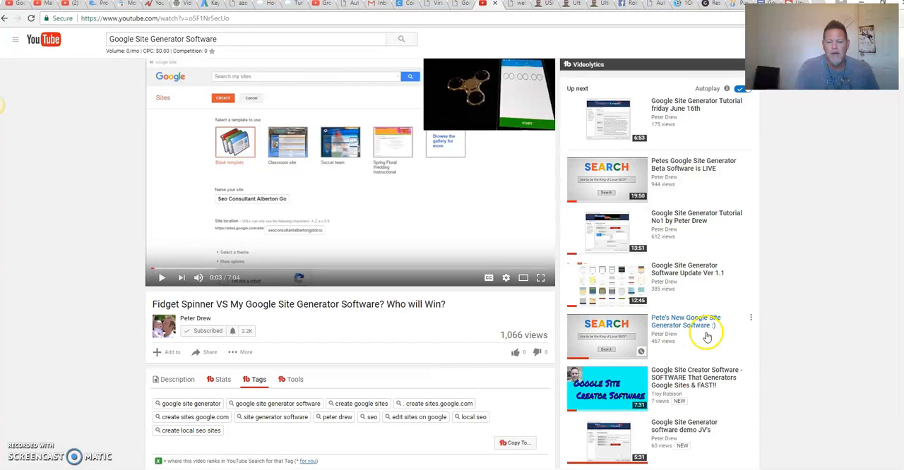
pyautogui.moveTo(609, 394)
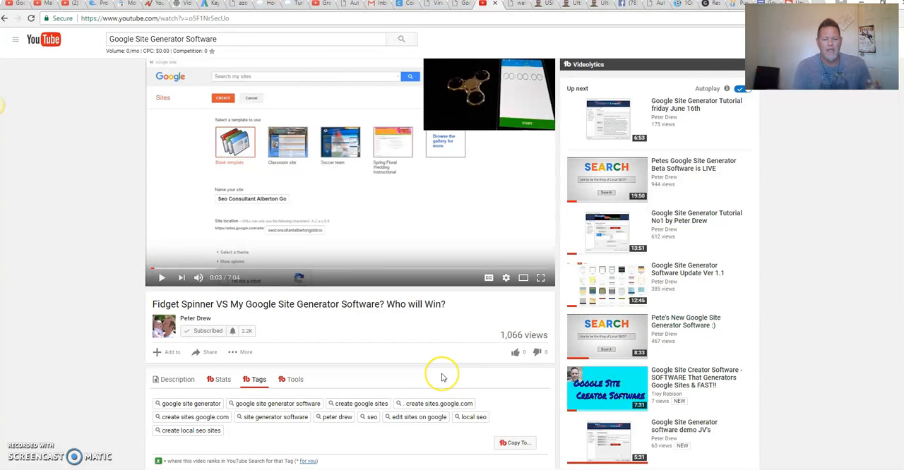
pyautogui.moveTo(393, 395)
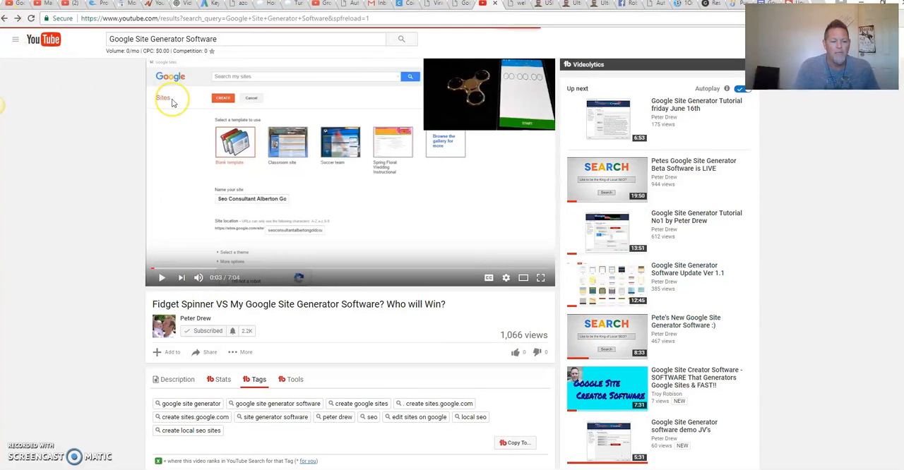
pyautogui.moveTo(355, 219)
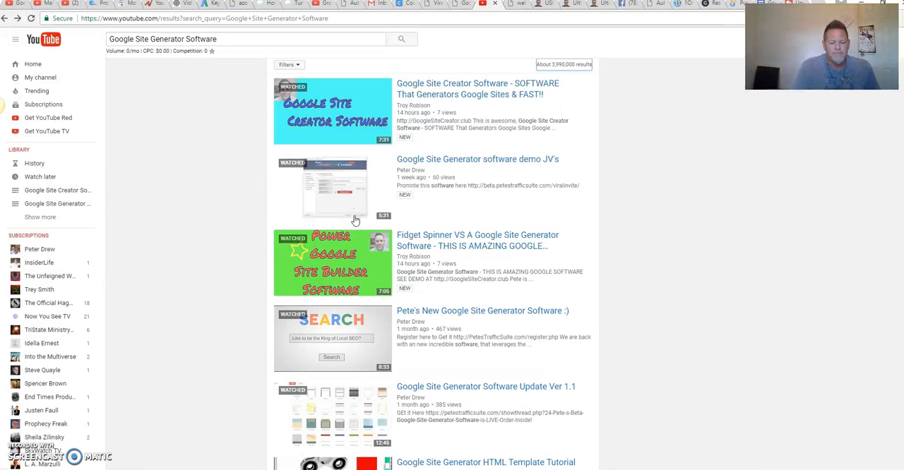
pyautogui.moveTo(328, 315)
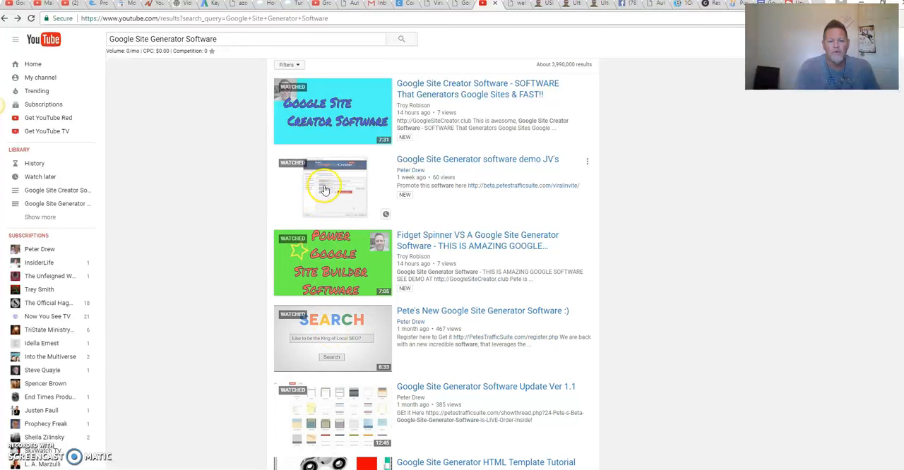
# Open 'Google Site Generator software demo JV's', pause at 0:02, and list its TubeBuddy tags.
pyautogui.click(325, 186)
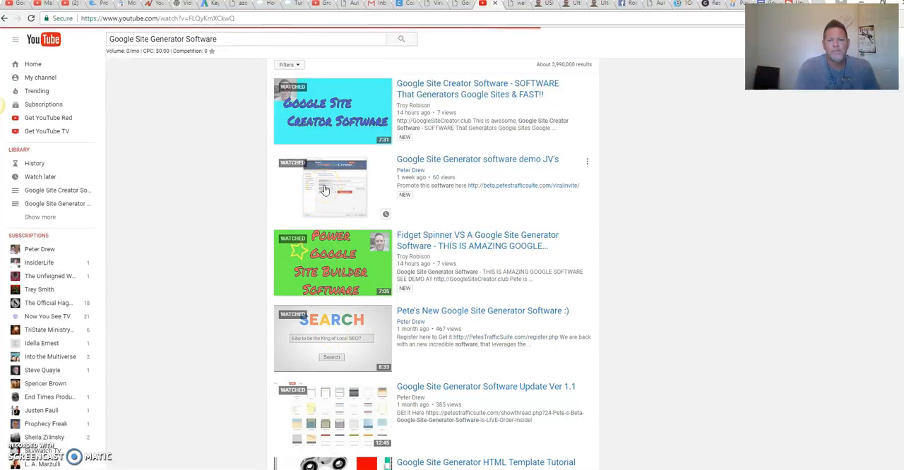
pyautogui.click(325, 190)
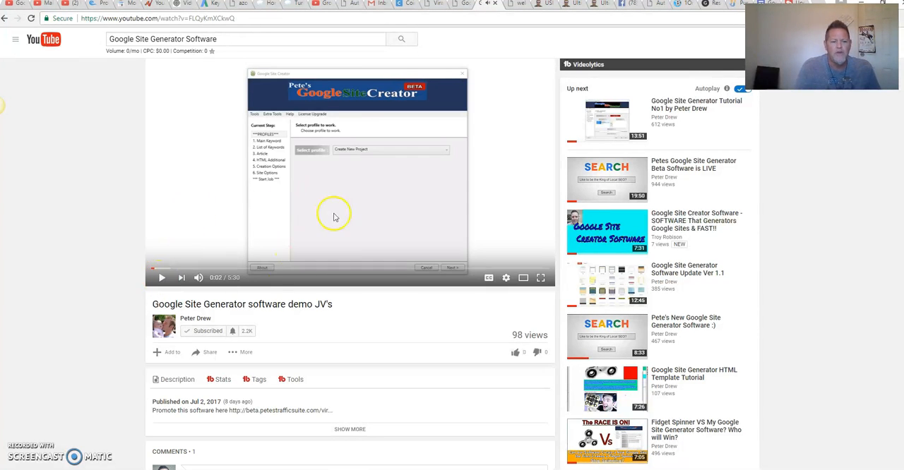
pyautogui.moveTo(304, 346)
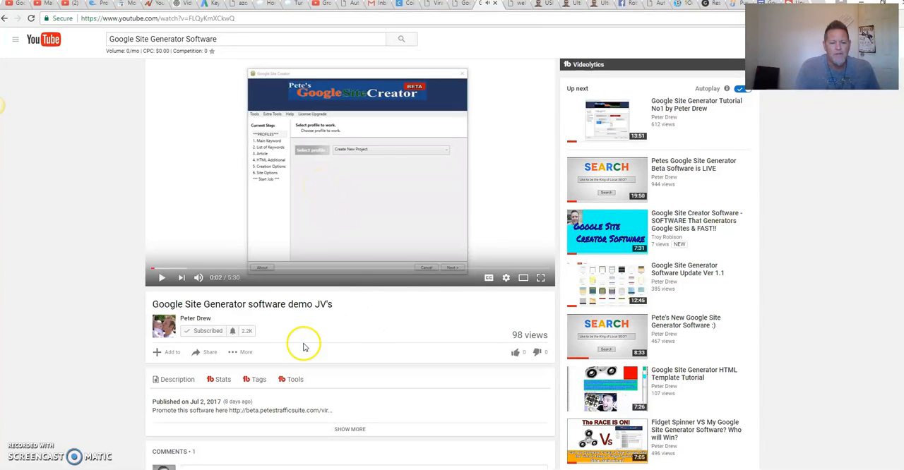
pyautogui.click(259, 380)
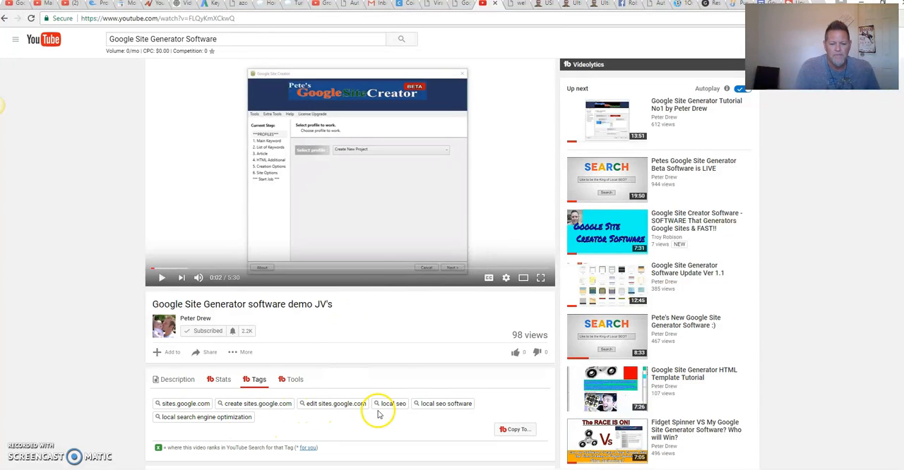
pyautogui.moveTo(315, 428)
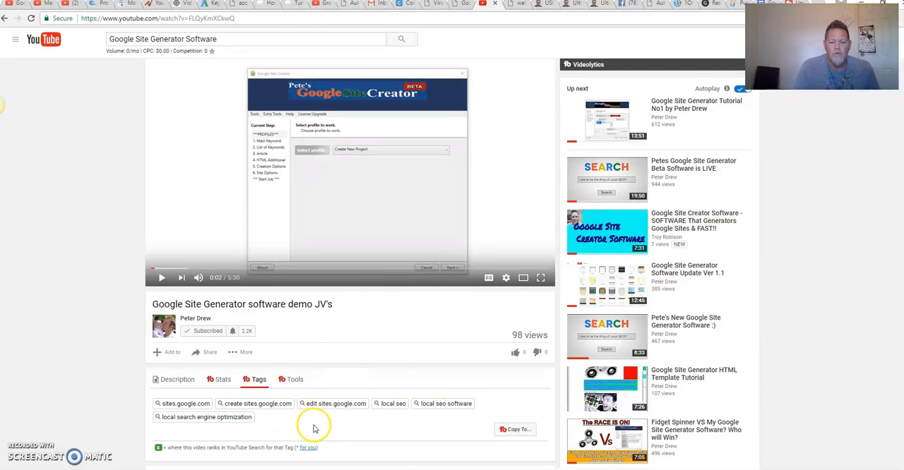
pyautogui.moveTo(344, 391)
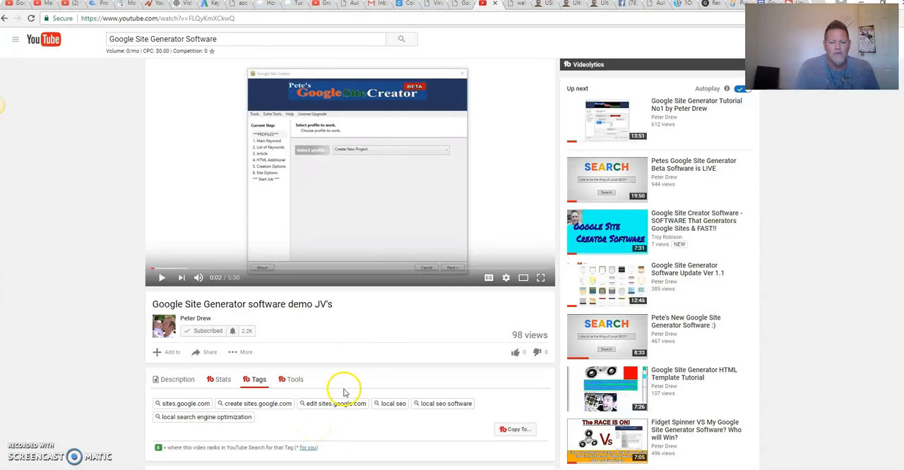
pyautogui.moveTo(363, 385)
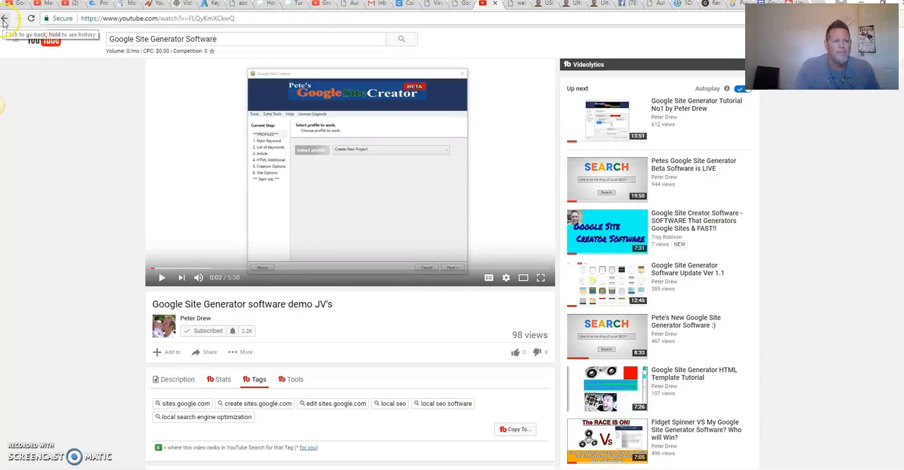
# Go back to the search results, then switch to TubeBuddy's Upgrade License page.
pyautogui.click(4, 17)
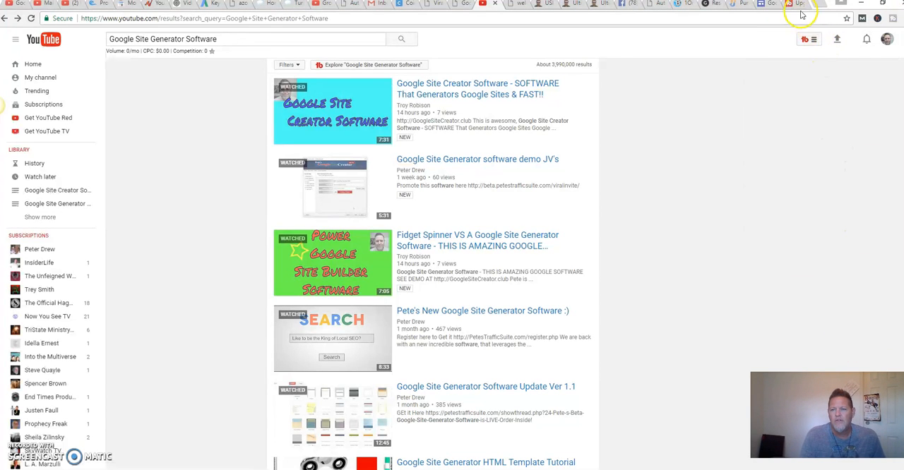
pyautogui.click(798, 3)
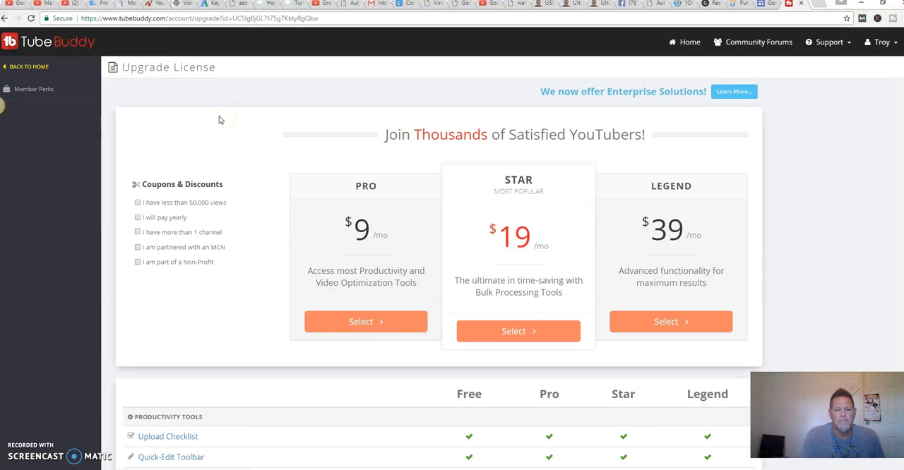
pyautogui.scroll(-3)
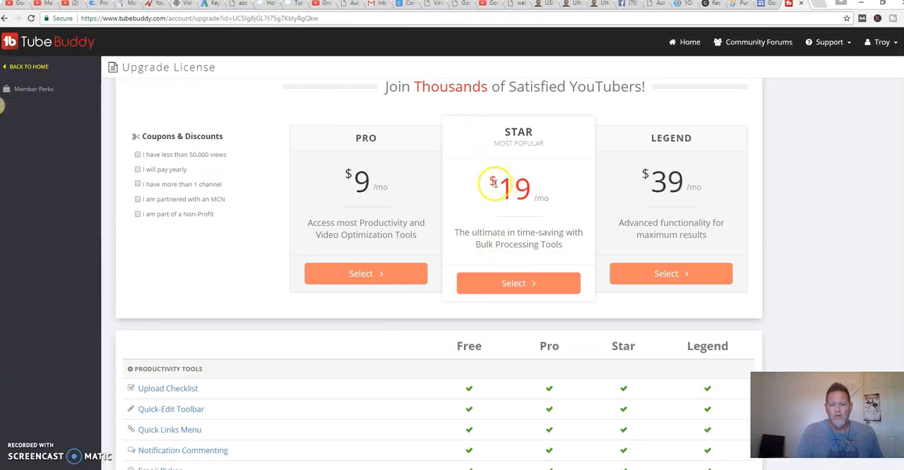
pyautogui.scroll(-3)
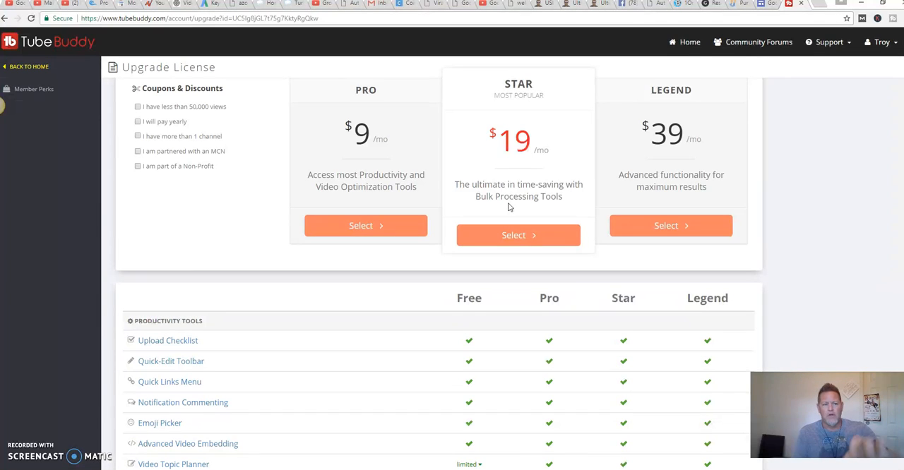
pyautogui.scroll(-3)
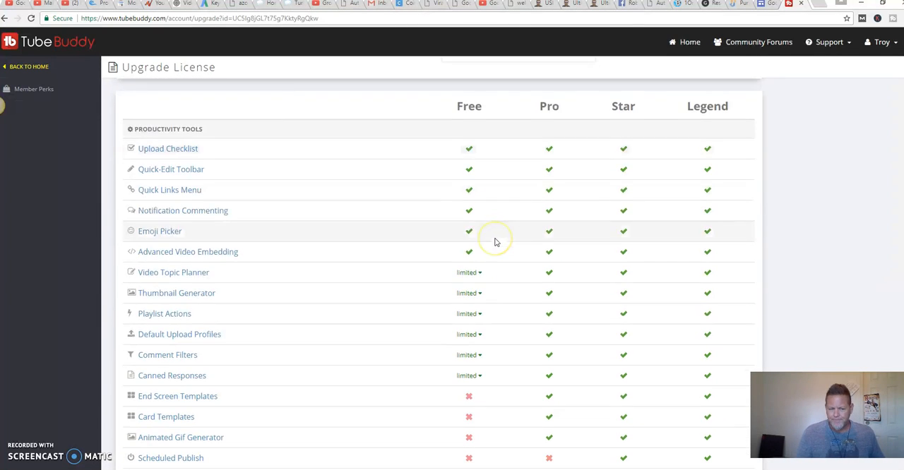
pyautogui.scroll(-3)
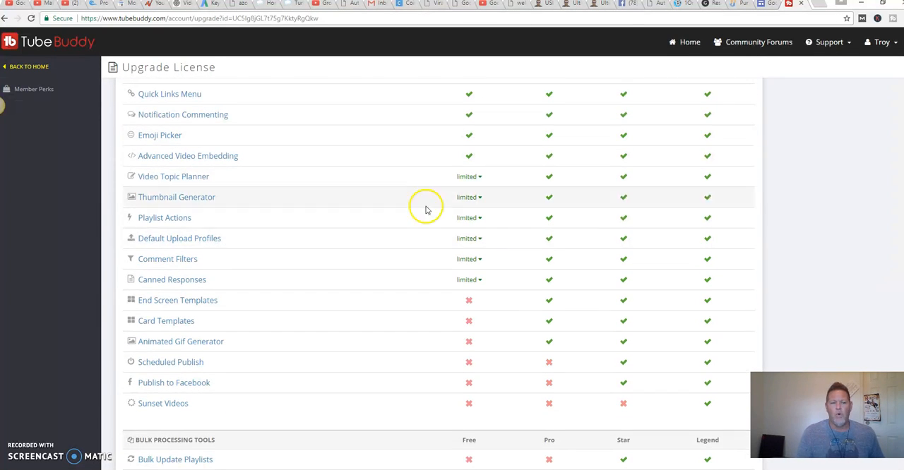
pyautogui.scroll(-3)
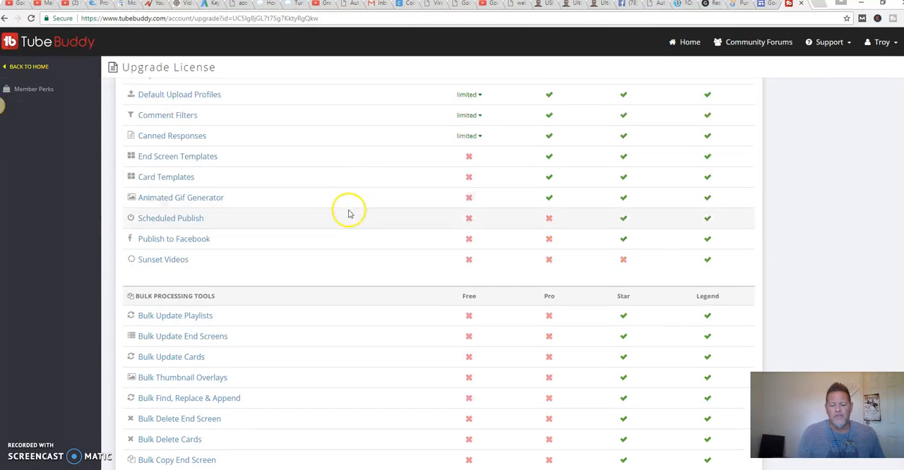
pyautogui.scroll(-3)
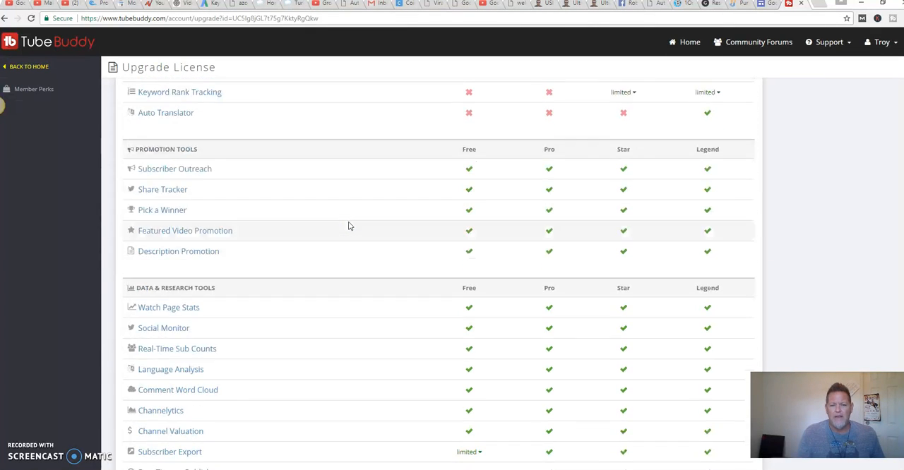
pyautogui.scroll(-3)
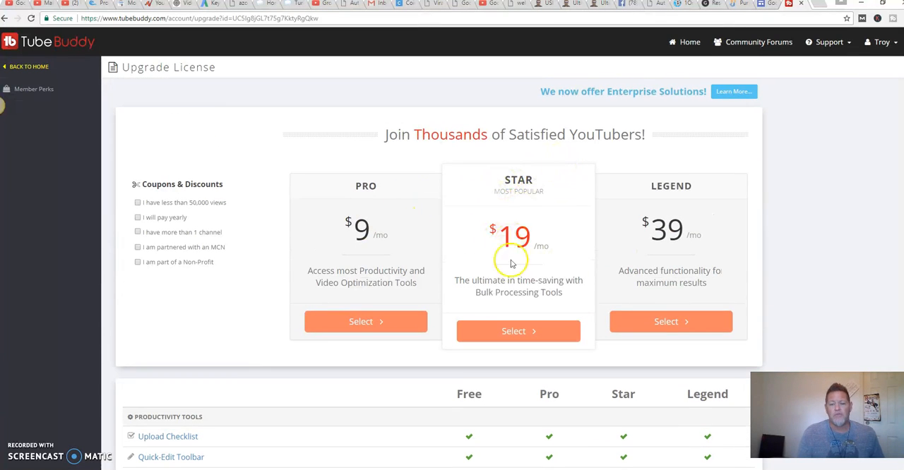
pyautogui.moveTo(530, 162)
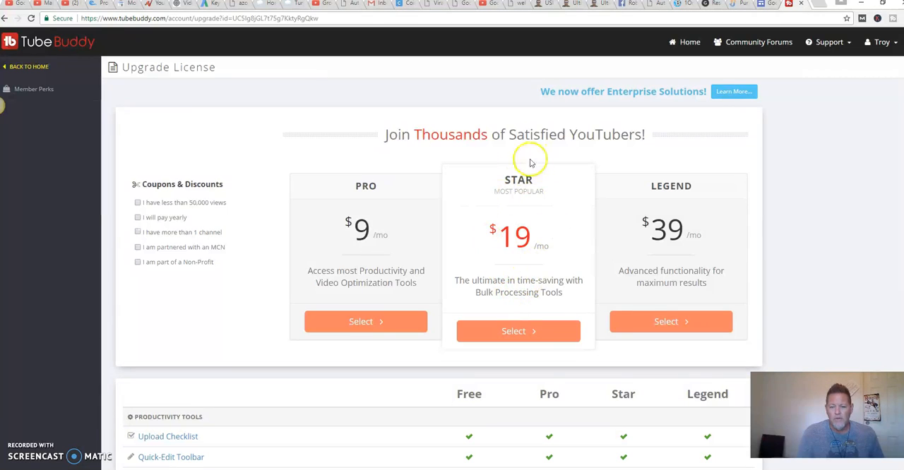
pyautogui.moveTo(526, 251)
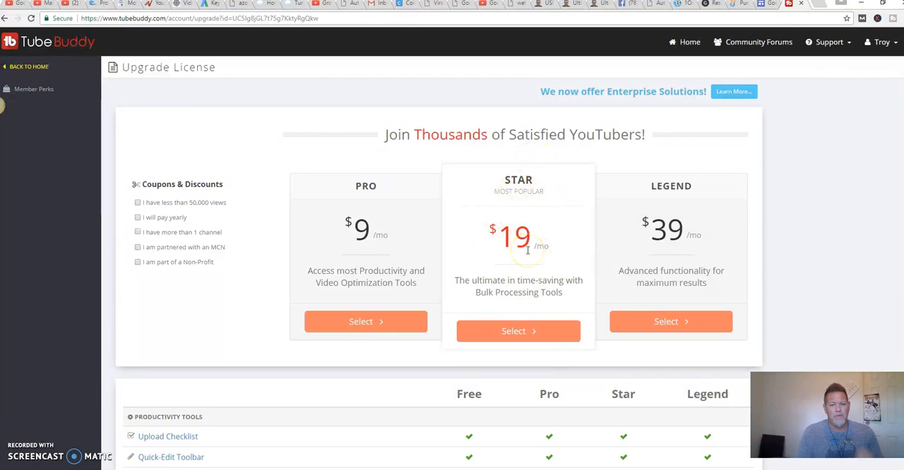
pyautogui.moveTo(656, 295)
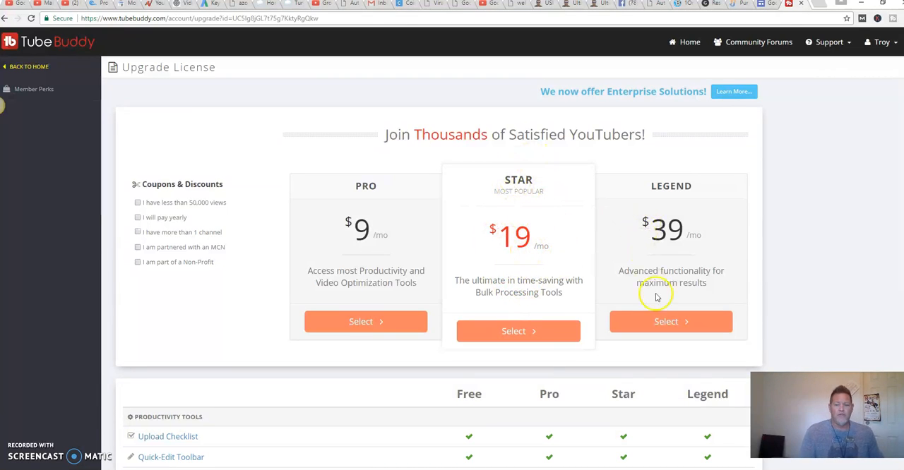
pyautogui.scroll(-3)
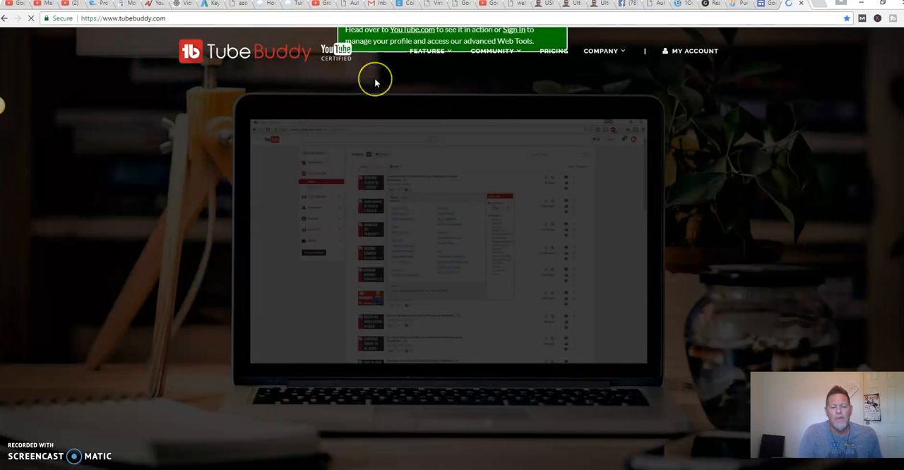
pyautogui.moveTo(354, 95)
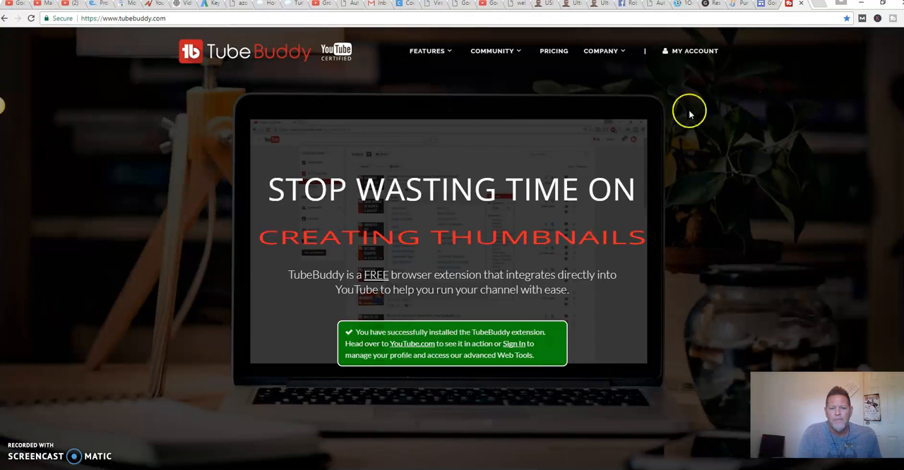
pyautogui.moveTo(194, 360)
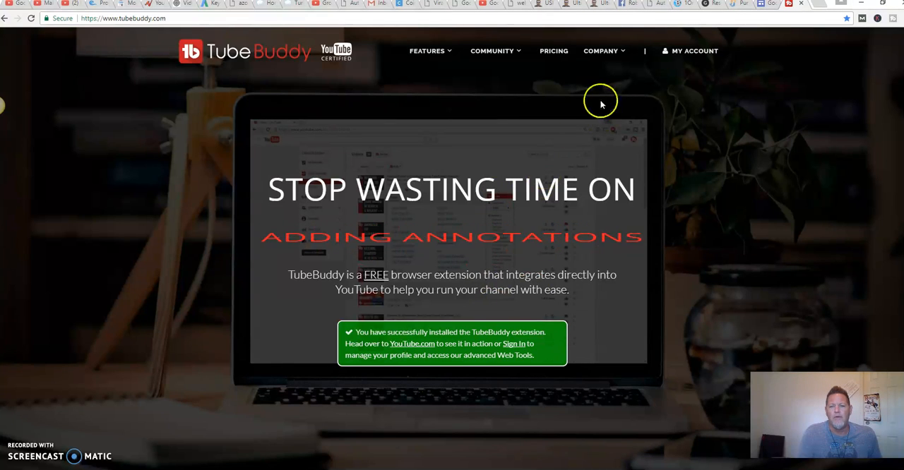
# Leave the Upgrade License page for the tubebuddy.com home page.
pyautogui.click(426, 51)
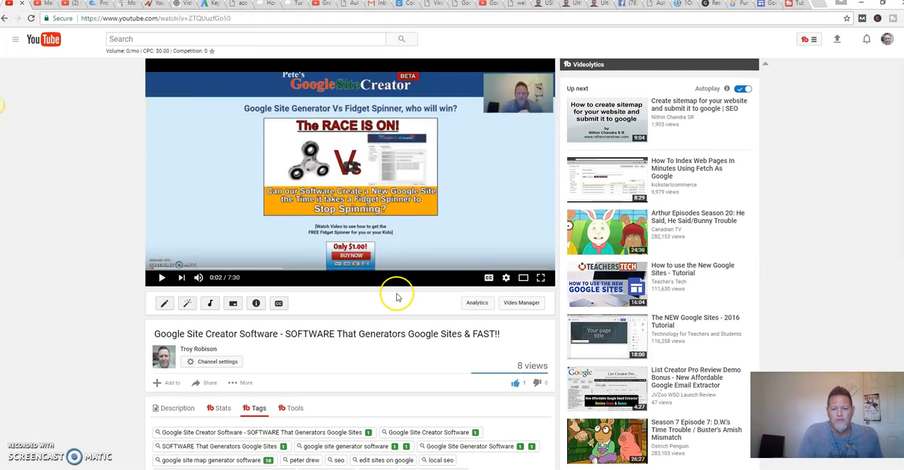
# Scroll the Google Site Creator Software watch page to view its tag rankings.
pyautogui.scroll(-3)
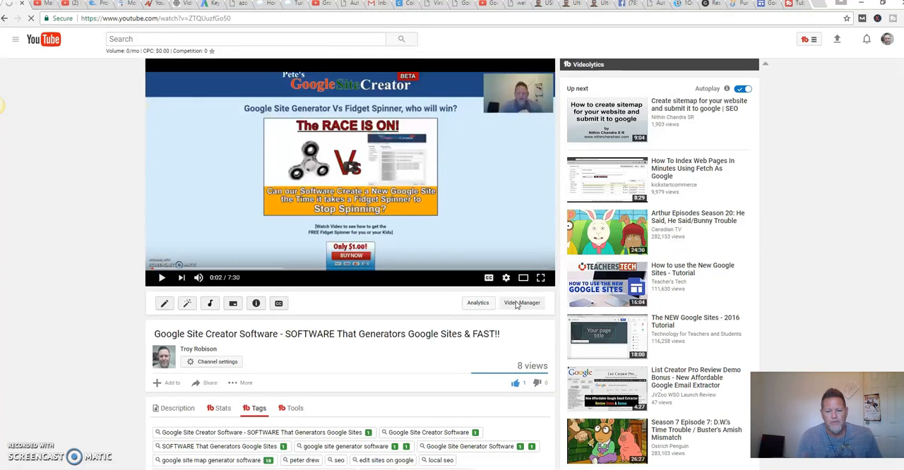
# Open Video Manager and scroll past the newest of the 242 uploads.
pyautogui.click(522, 303)
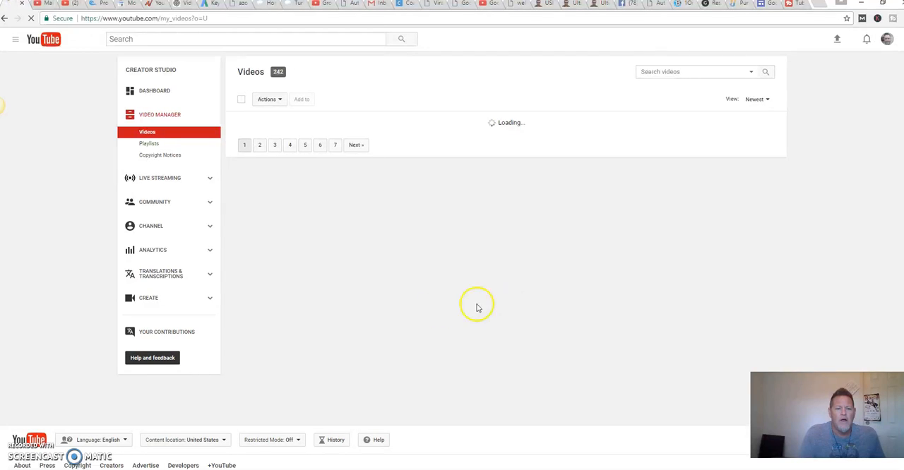
pyautogui.moveTo(408, 311)
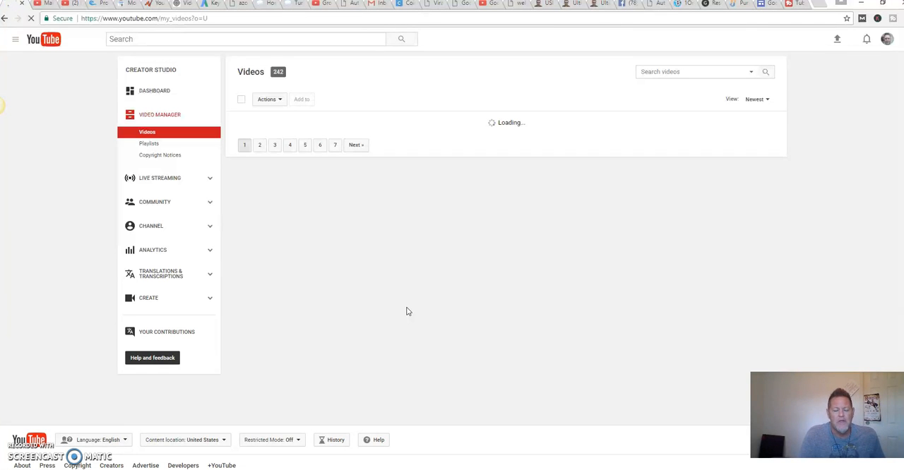
pyautogui.moveTo(422, 282)
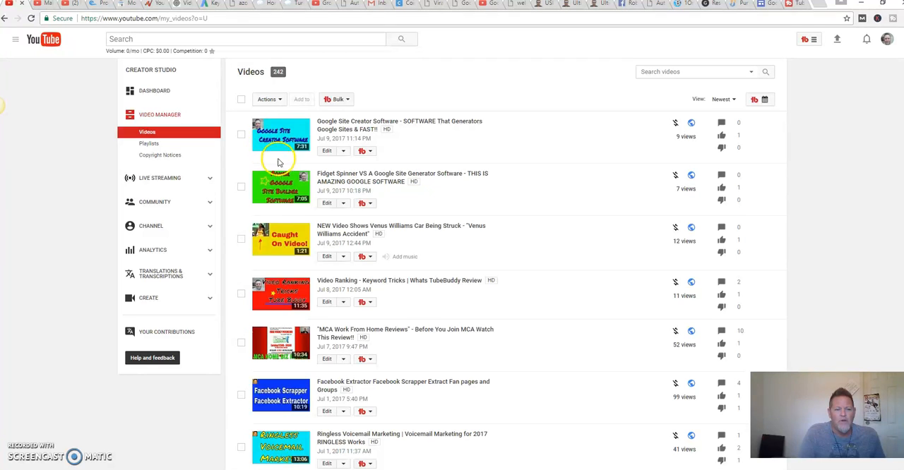
pyautogui.scroll(-3)
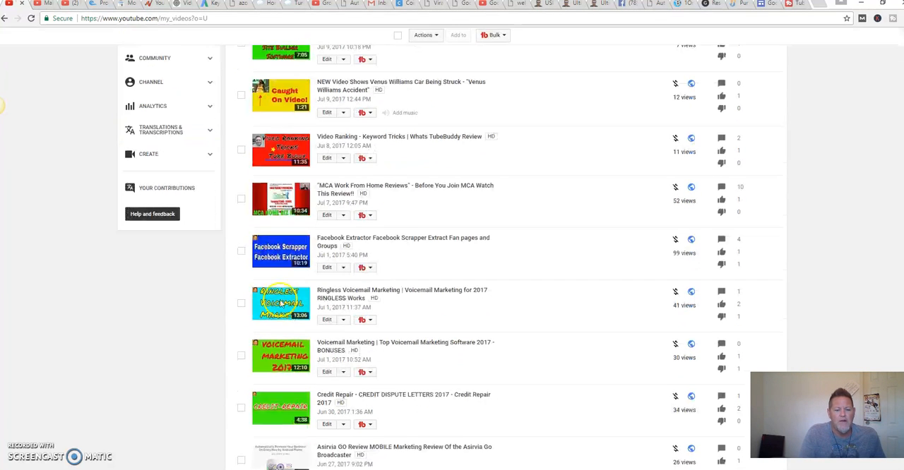
pyautogui.moveTo(296, 237)
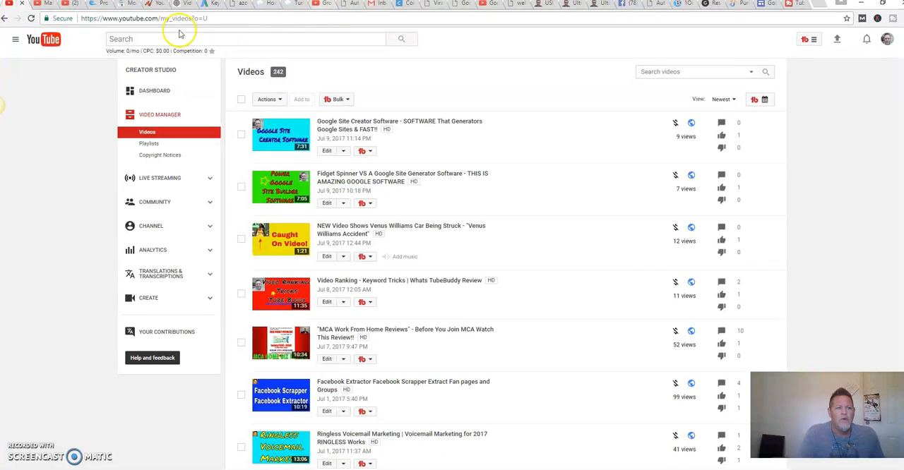
pyautogui.moveTo(447, 42)
pyautogui.write('Google Site Generator Software')
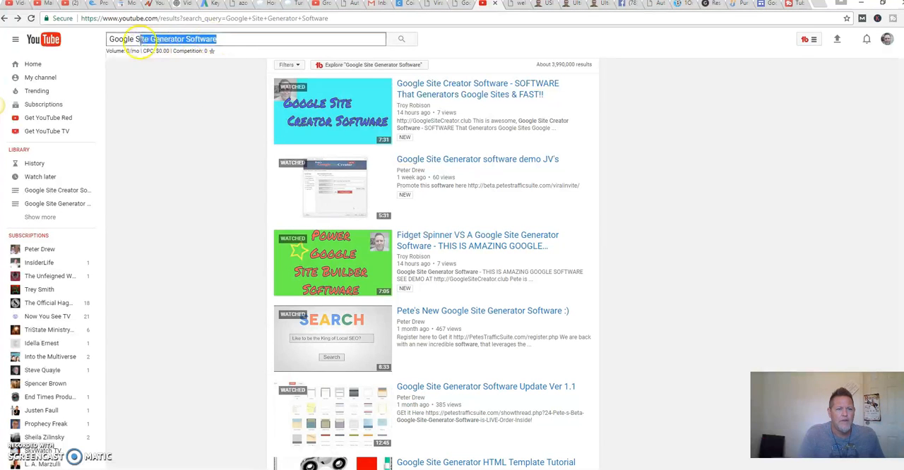
# Replace the search with 'mca' and scroll the results to Eric Alvaro's MCA video.
pyautogui.tripleClick(180, 39)
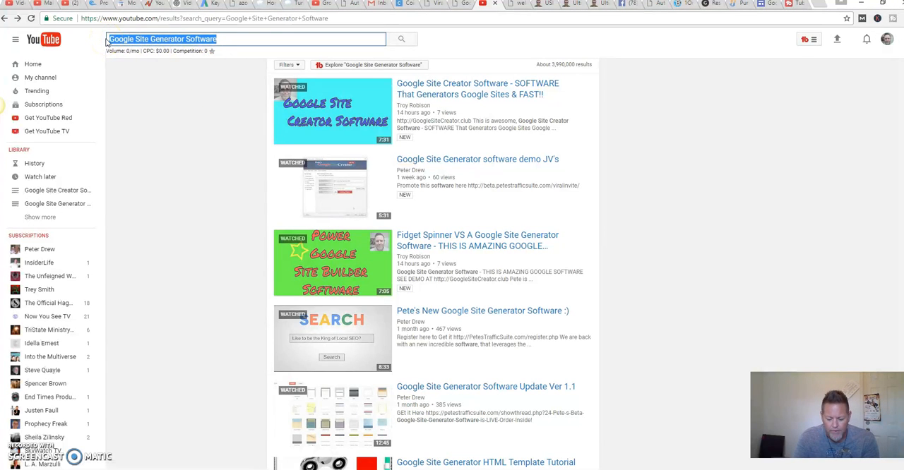
pyautogui.write('.mca')
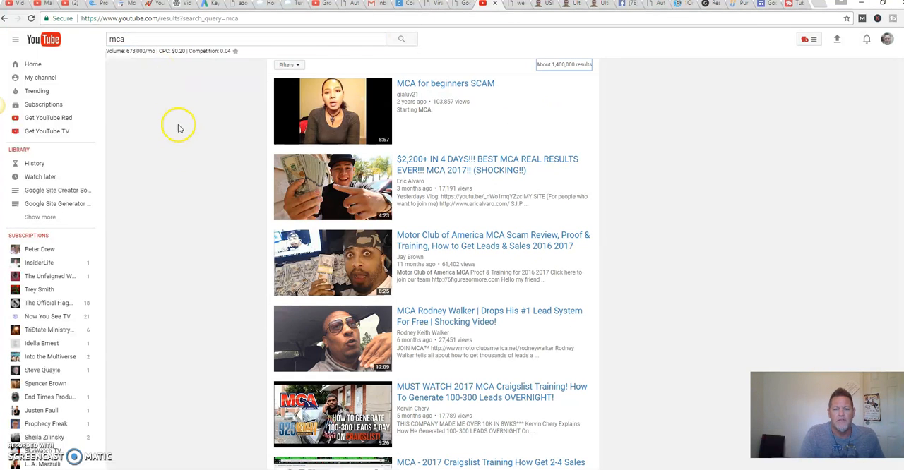
pyautogui.moveTo(187, 212)
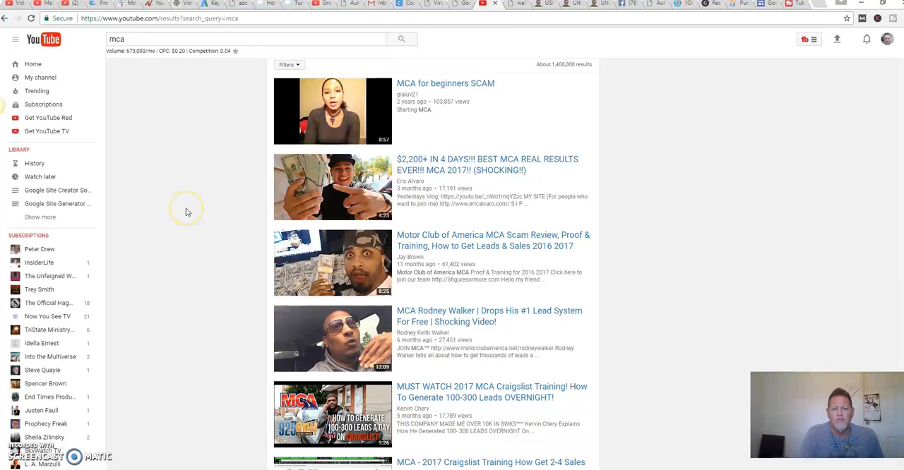
pyautogui.scroll(-3)
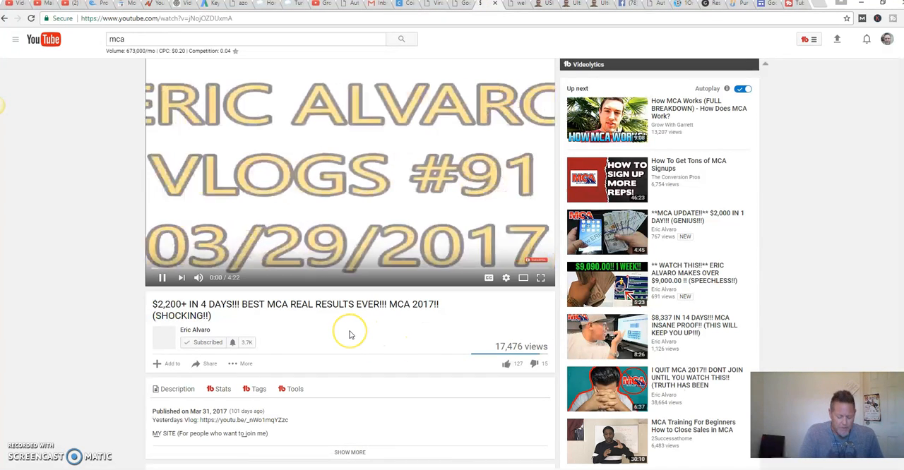
# Pause the MCA video, view its TubeBuddy tag rankings, then go back.
pyautogui.click(161, 277)
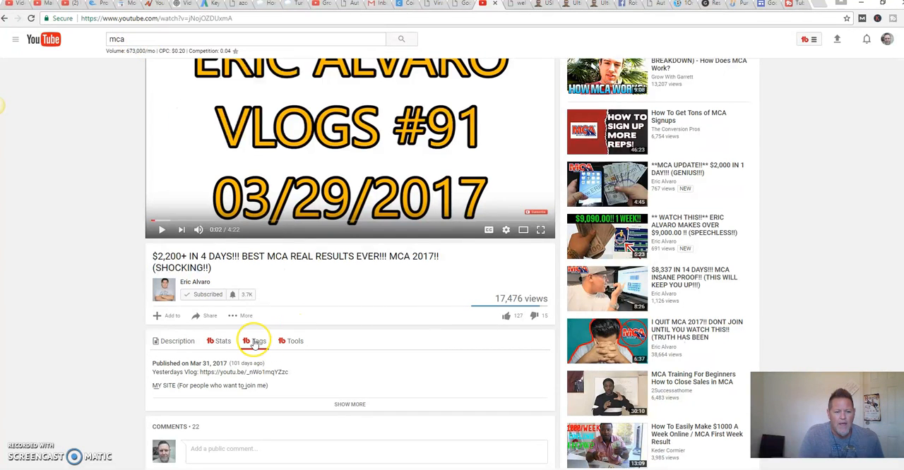
pyautogui.click(254, 341)
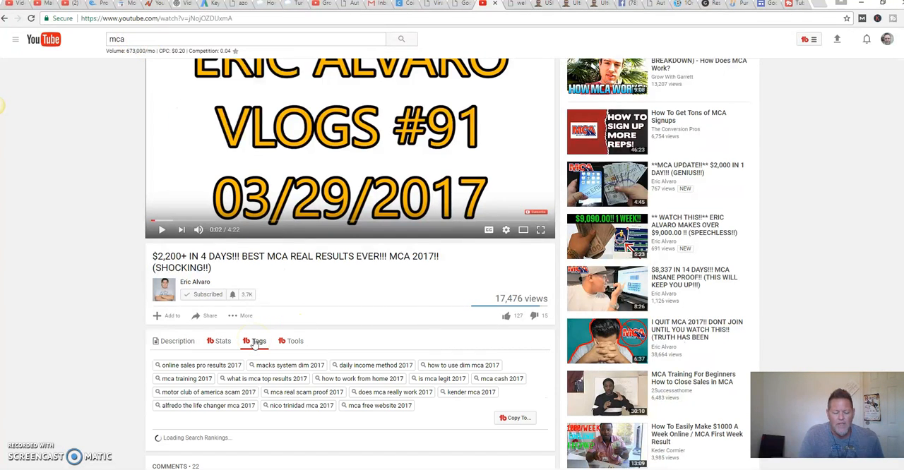
pyautogui.click(259, 341)
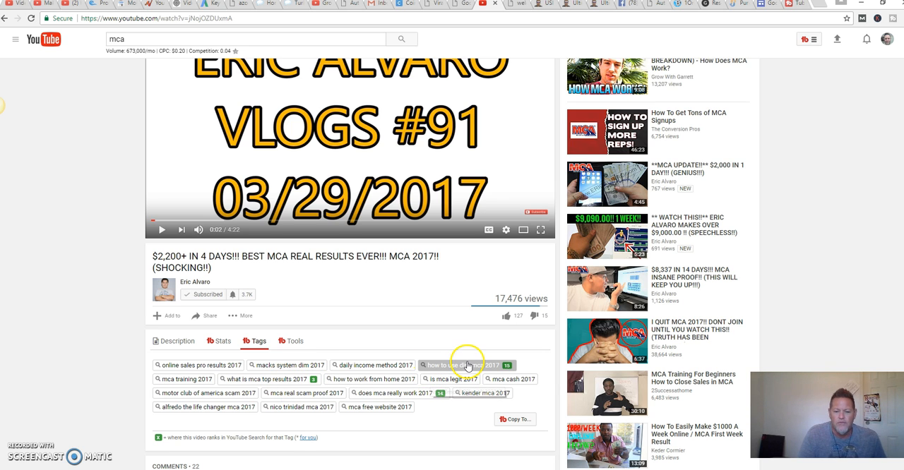
pyautogui.moveTo(465, 366)
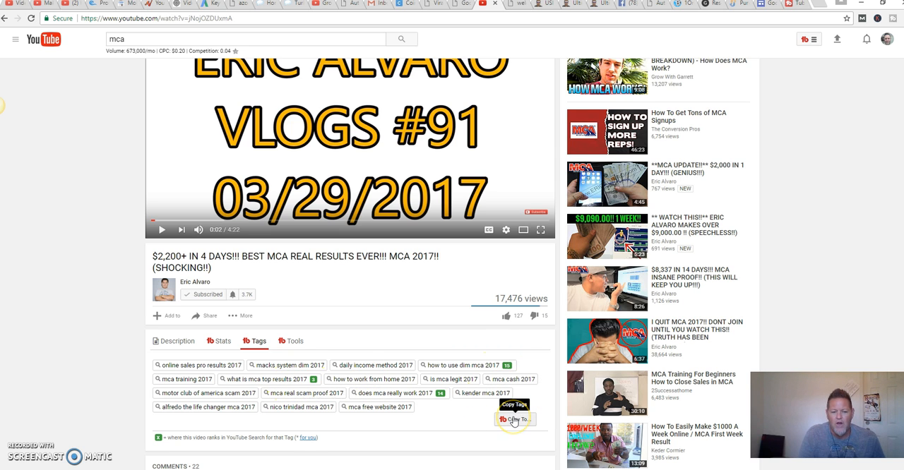
pyautogui.moveTo(91, 177)
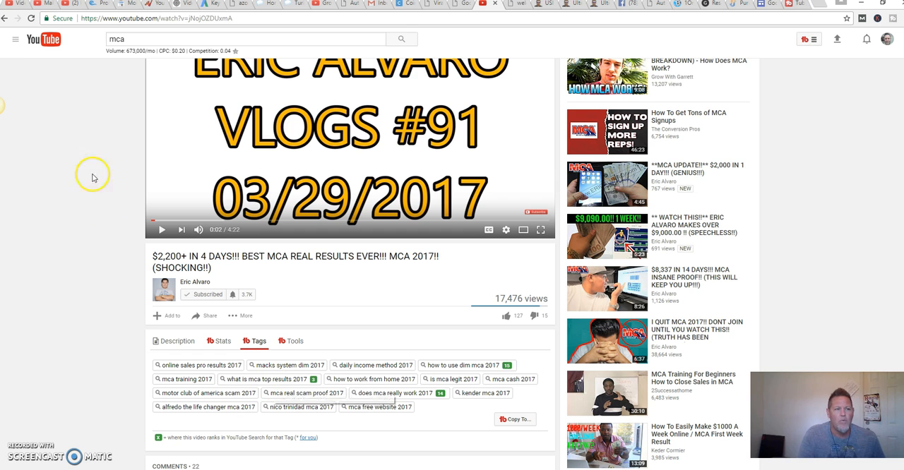
pyautogui.moveTo(7, 18)
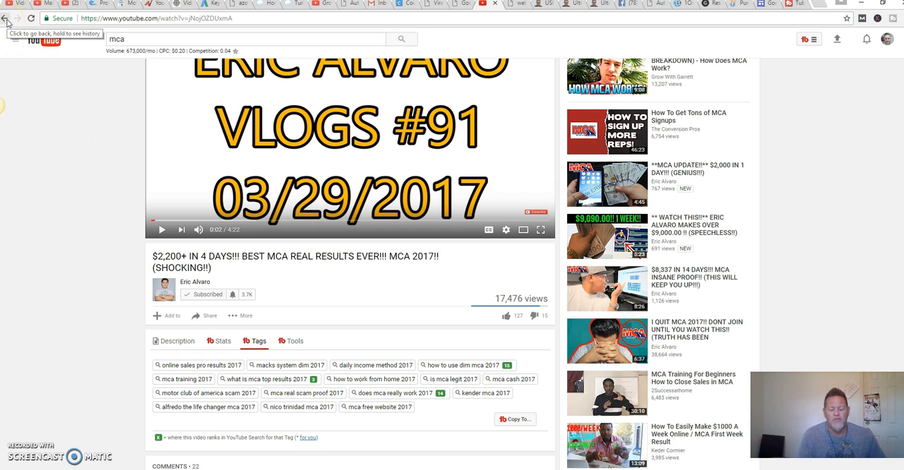
pyautogui.click(9, 18)
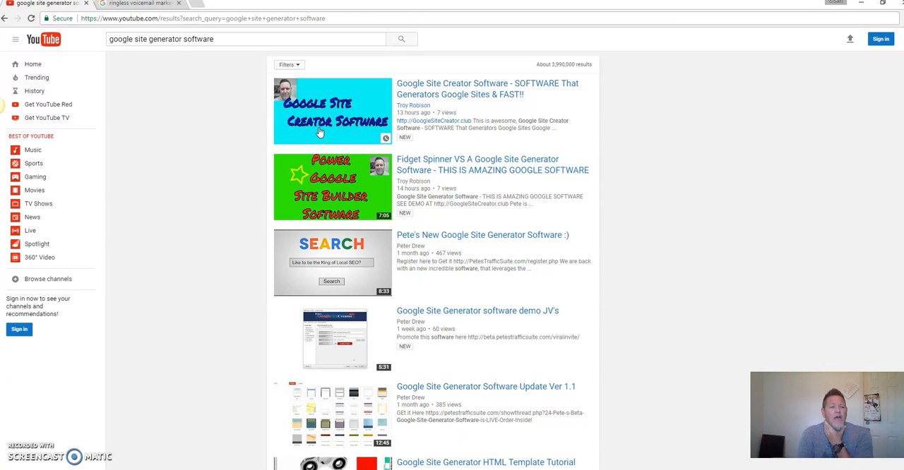
pyautogui.moveTo(219, 54)
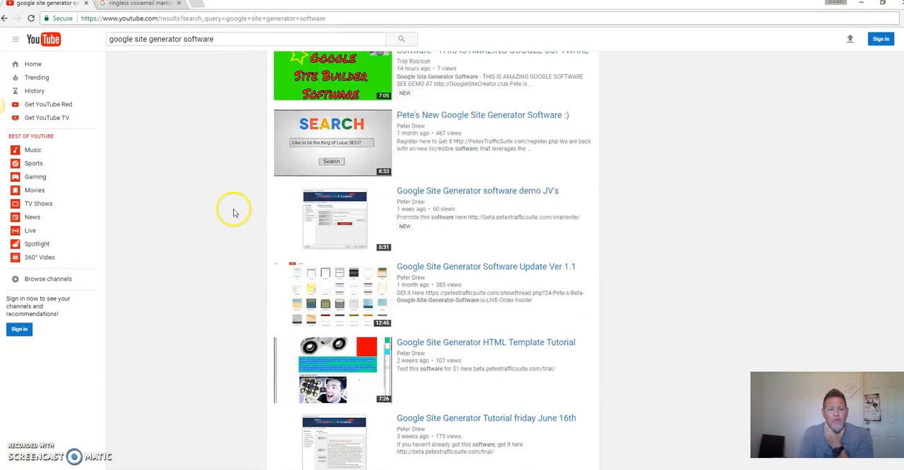
# Scroll the results and open Pete's New Google Site Generator Software :) video.
pyautogui.scroll(-3)
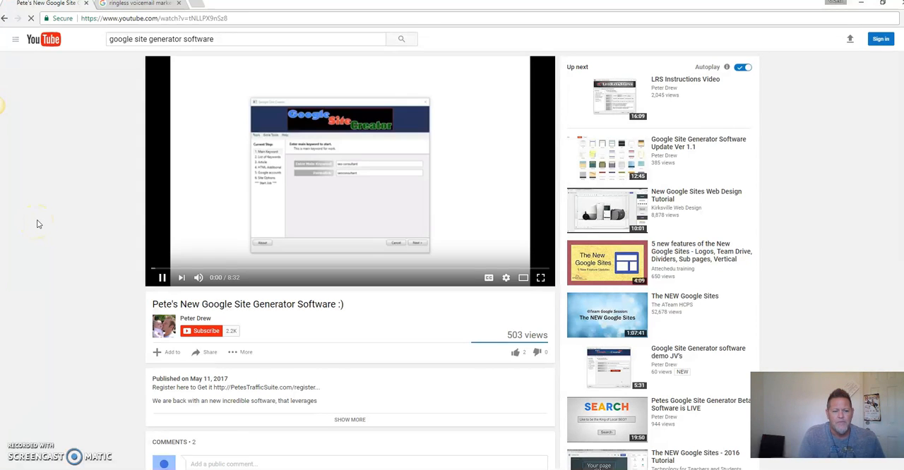
# Pause Pete's video at 0:02 and go back to the search results.
pyautogui.click(161, 277)
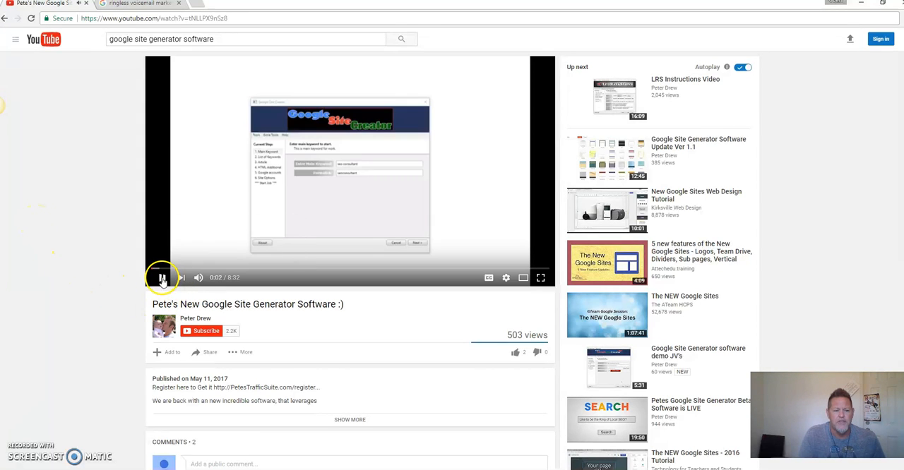
pyautogui.click(162, 278)
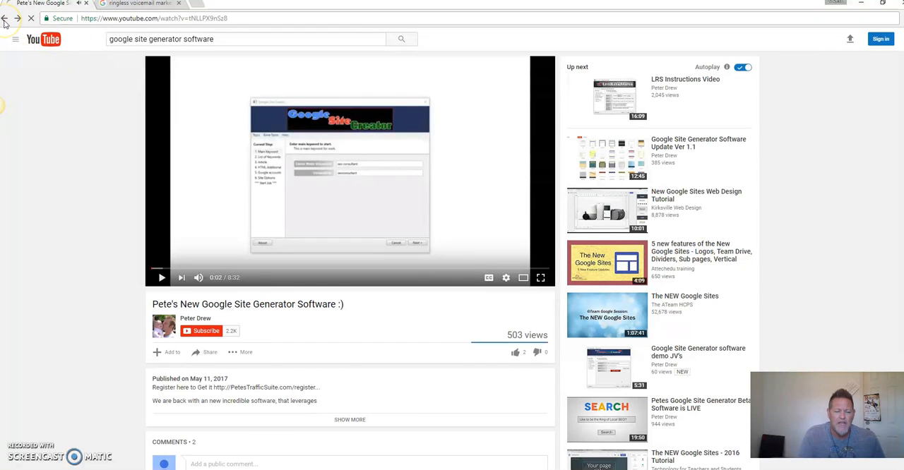
pyautogui.click(5, 18)
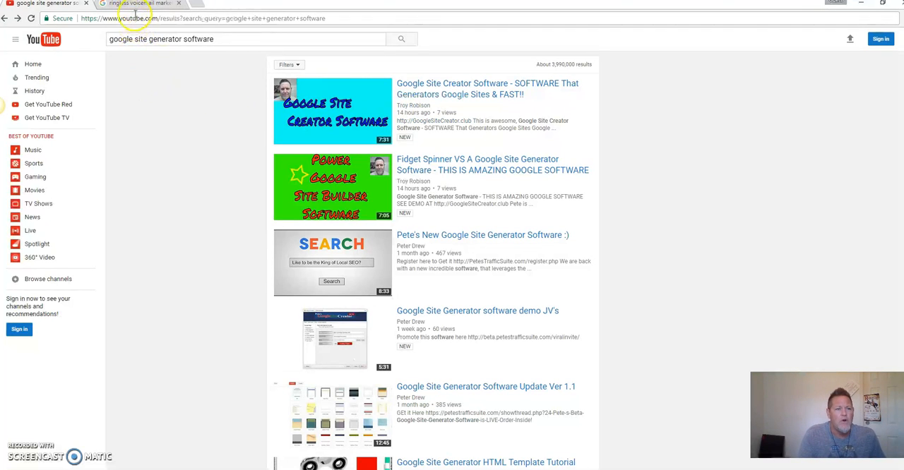
pyautogui.moveTo(406, 76)
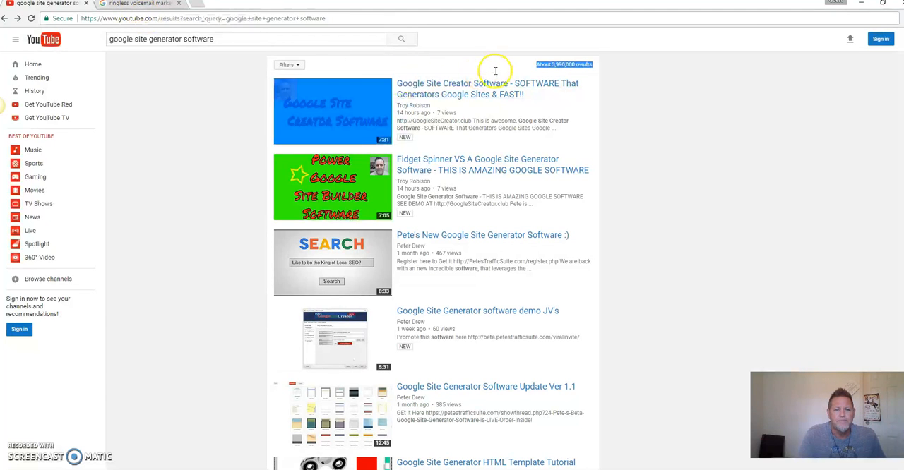
pyautogui.moveTo(487, 88)
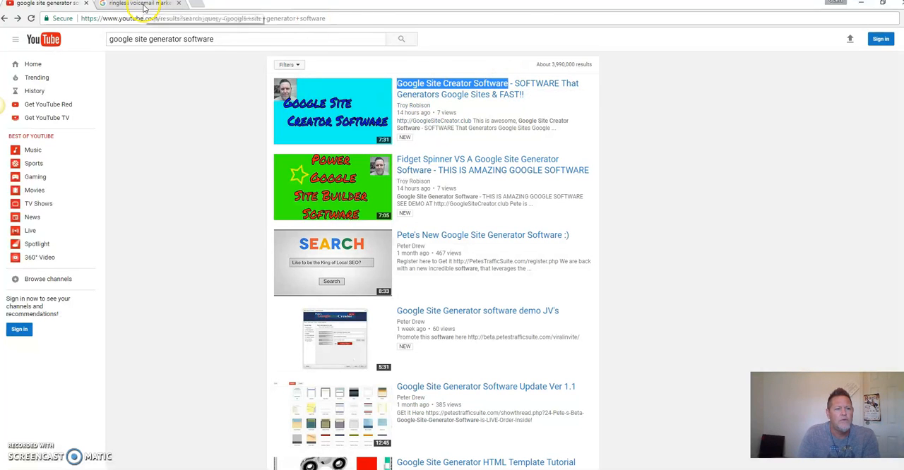
# Switch to the second tab's Google Videos search for ringless voicemail marketing.
pyautogui.click(137, 4)
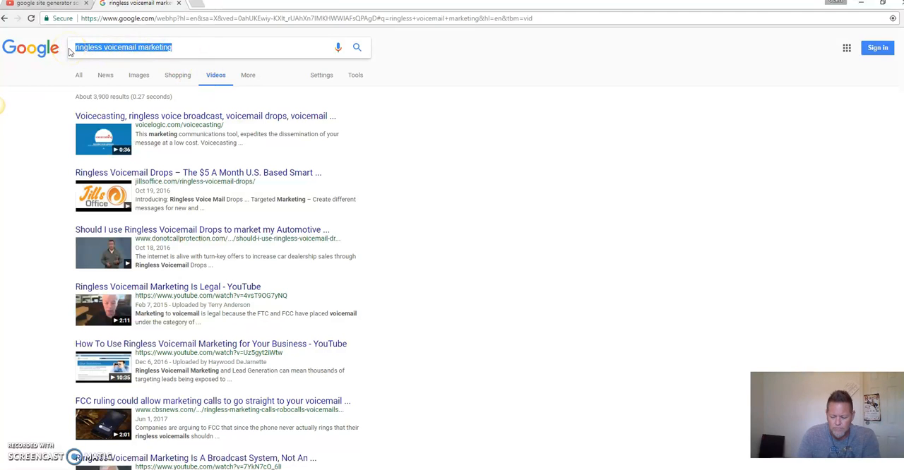
# Search Google Videos for 'Google Site Creator Software'.
pyautogui.write('Google Site Creator Software')
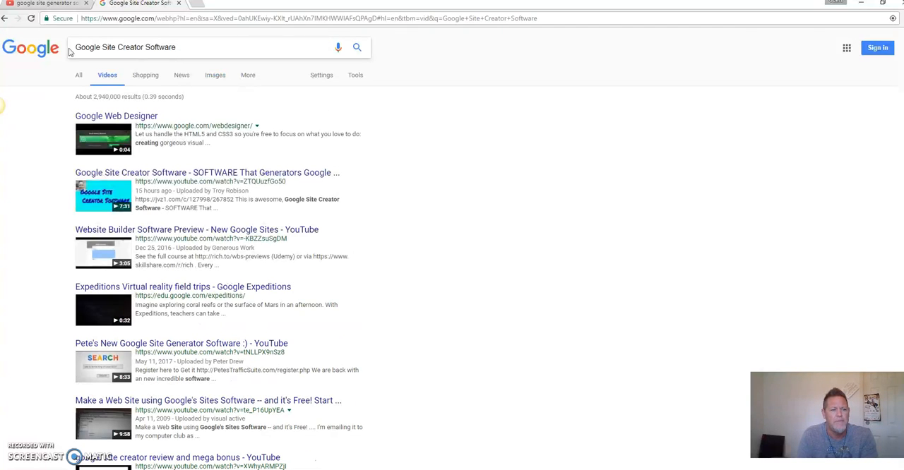
pyautogui.moveTo(95, 109)
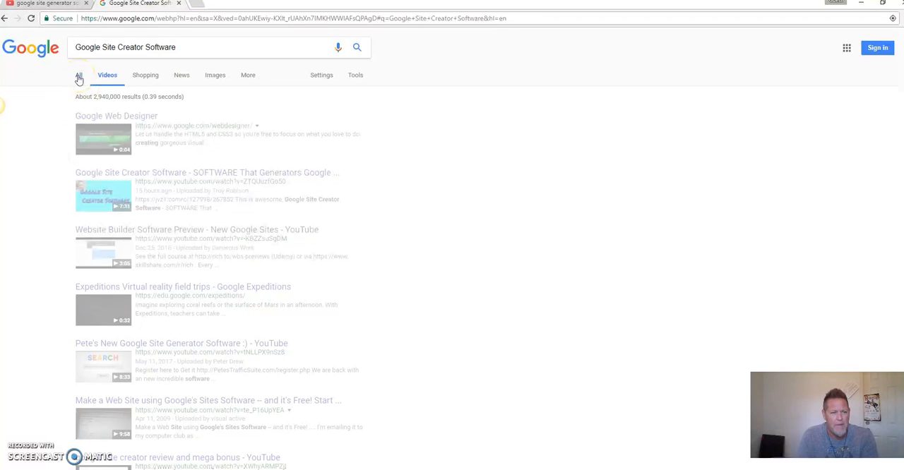
# Show All results and scroll to confirm the YouTube video ranks fourth.
pyautogui.click(79, 74)
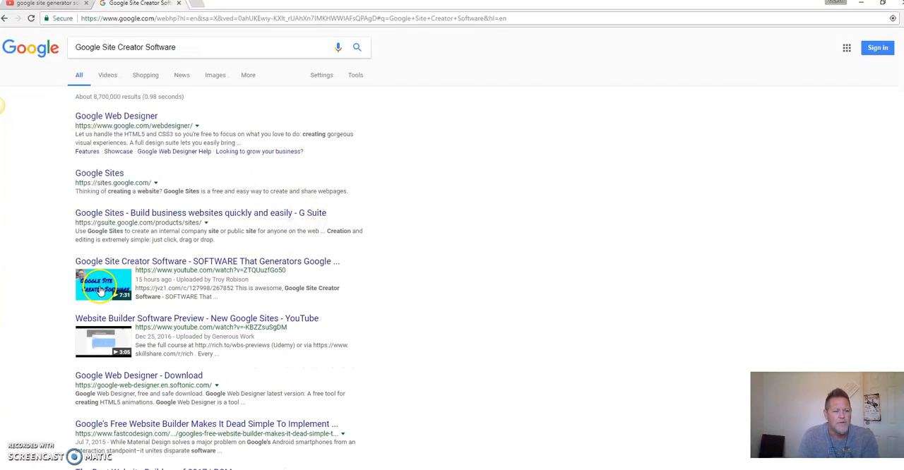
pyautogui.moveTo(93, 120)
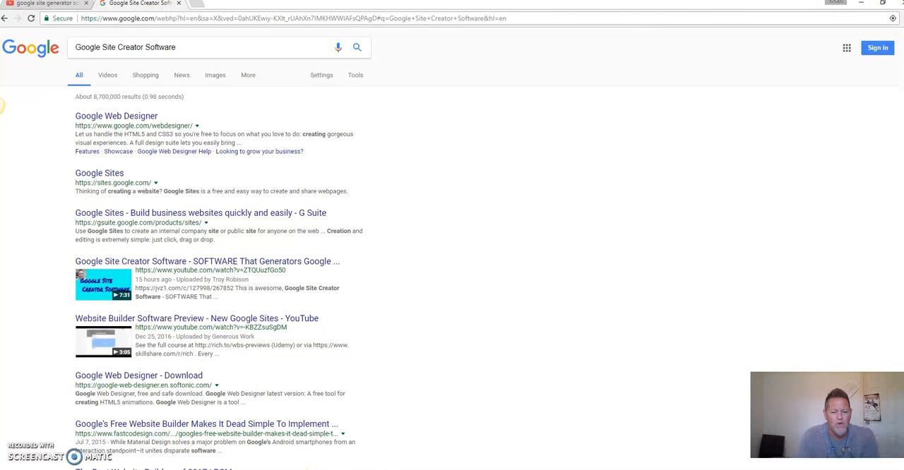
pyautogui.scroll(-3)
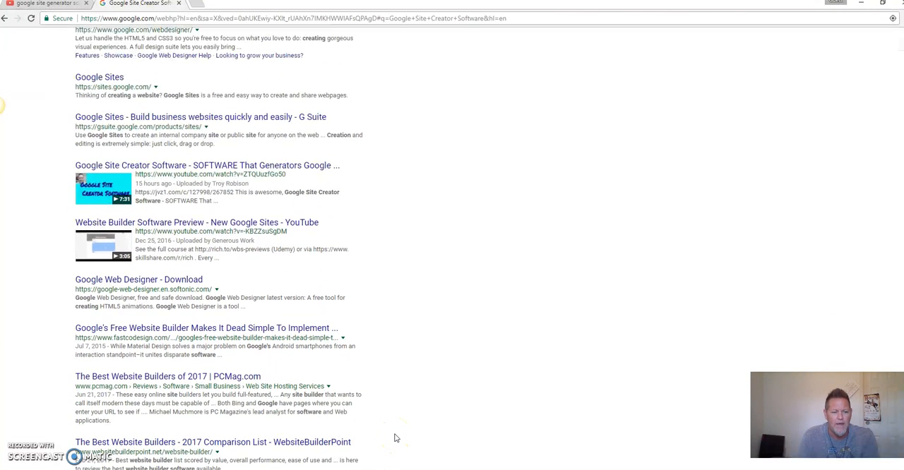
pyautogui.scroll(3)
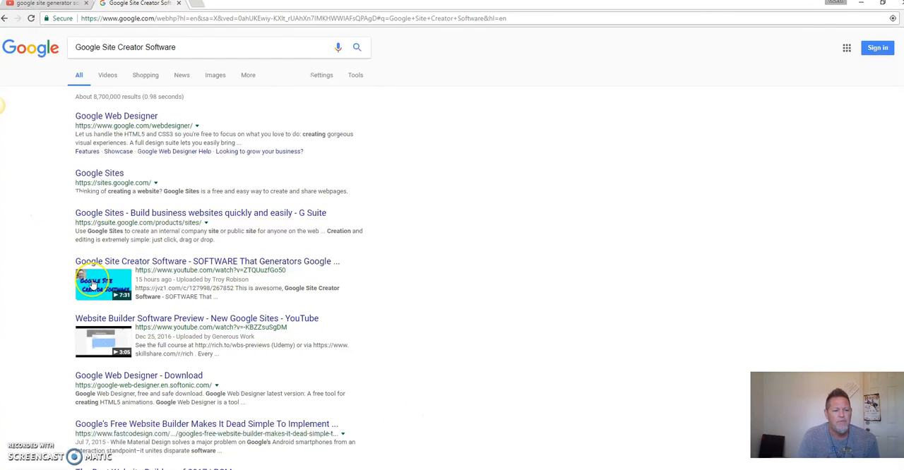
pyautogui.moveTo(96, 134)
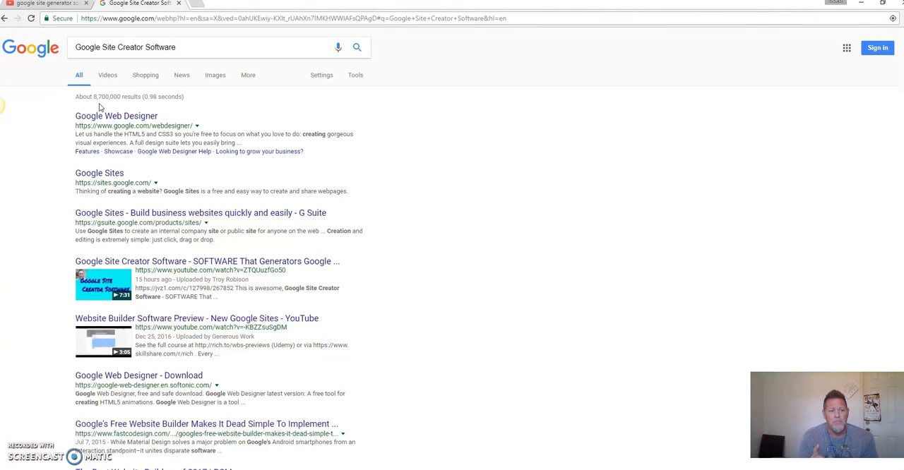
pyautogui.moveTo(174, 104)
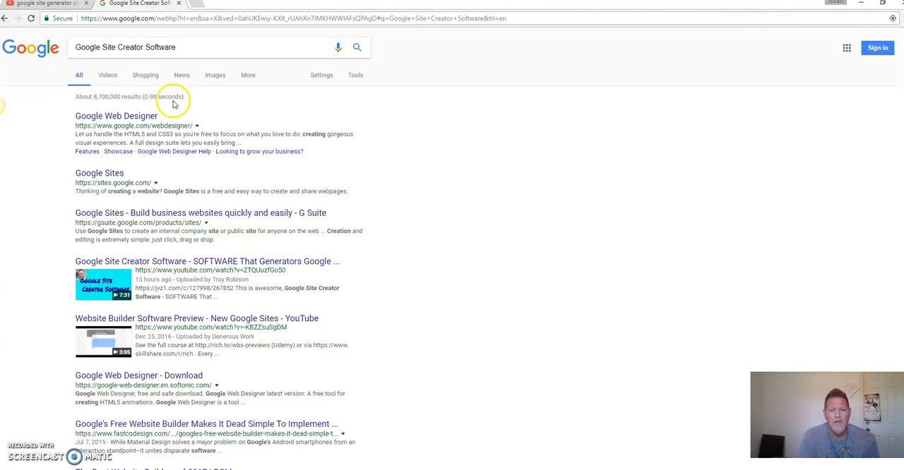
pyautogui.moveTo(218, 108)
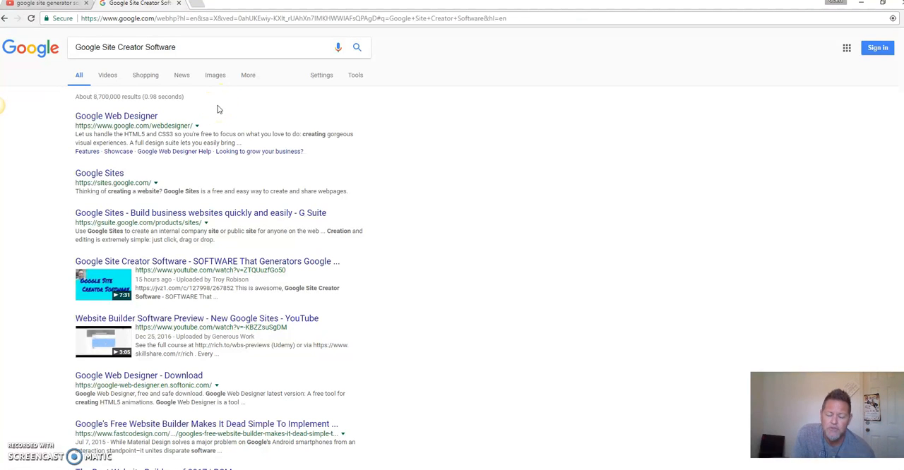
pyautogui.moveTo(423, 267)
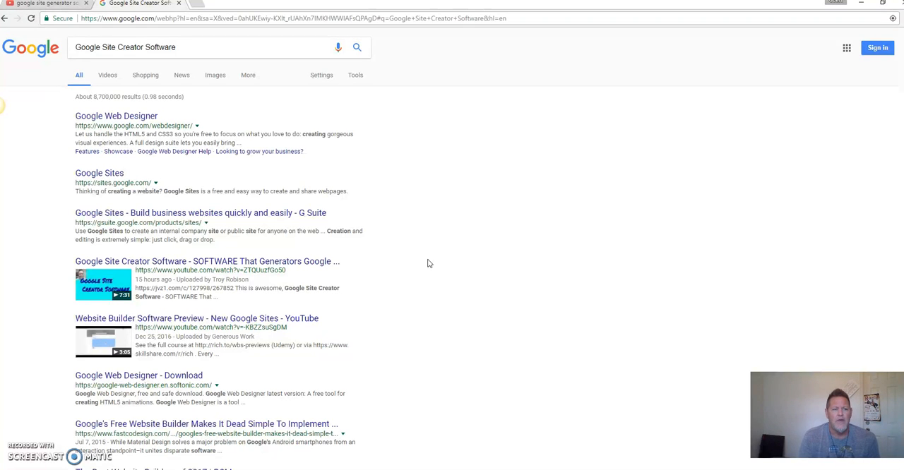
pyautogui.moveTo(41, 136)
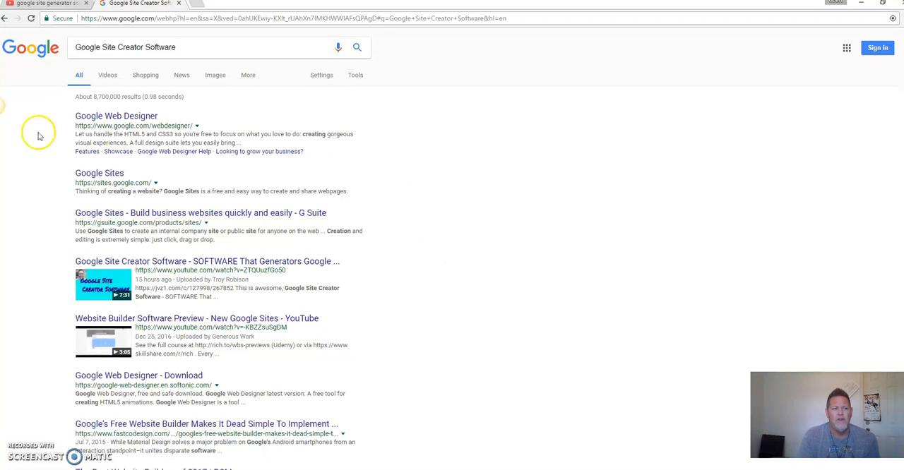